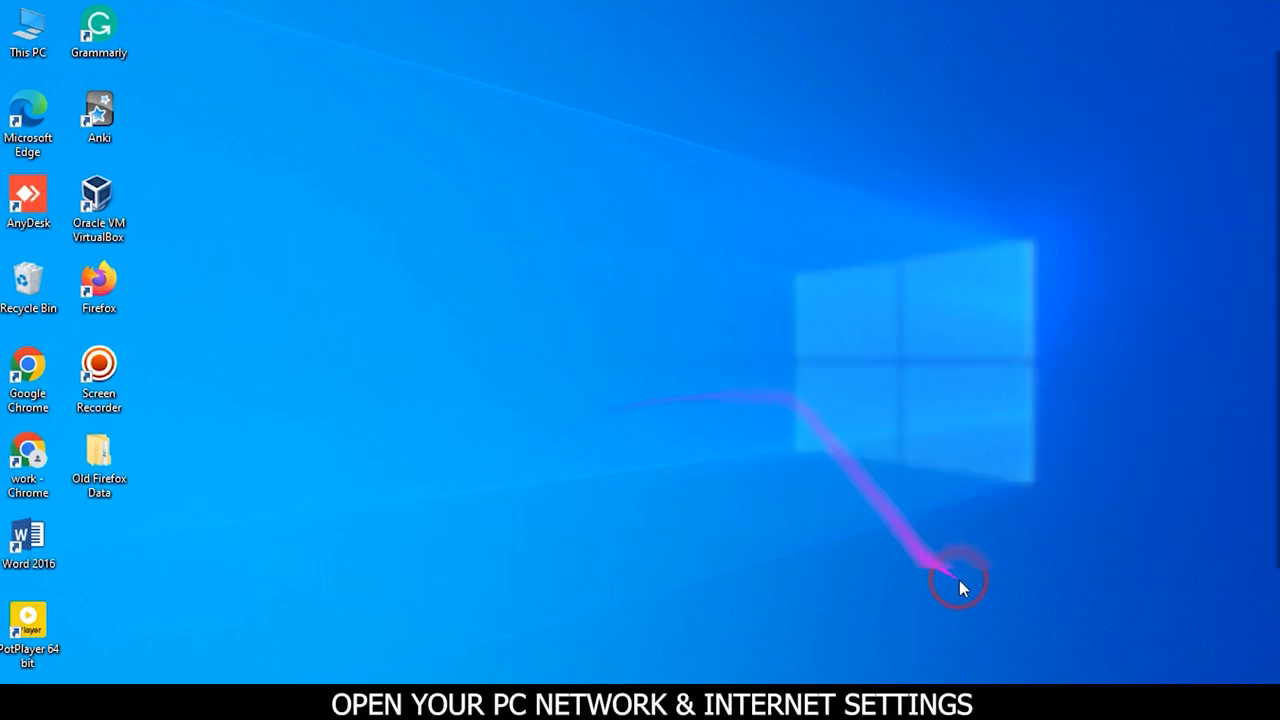
# Reach the Network & Internet settings page from the taskbar network flyout
pyautogui.click(964, 588)
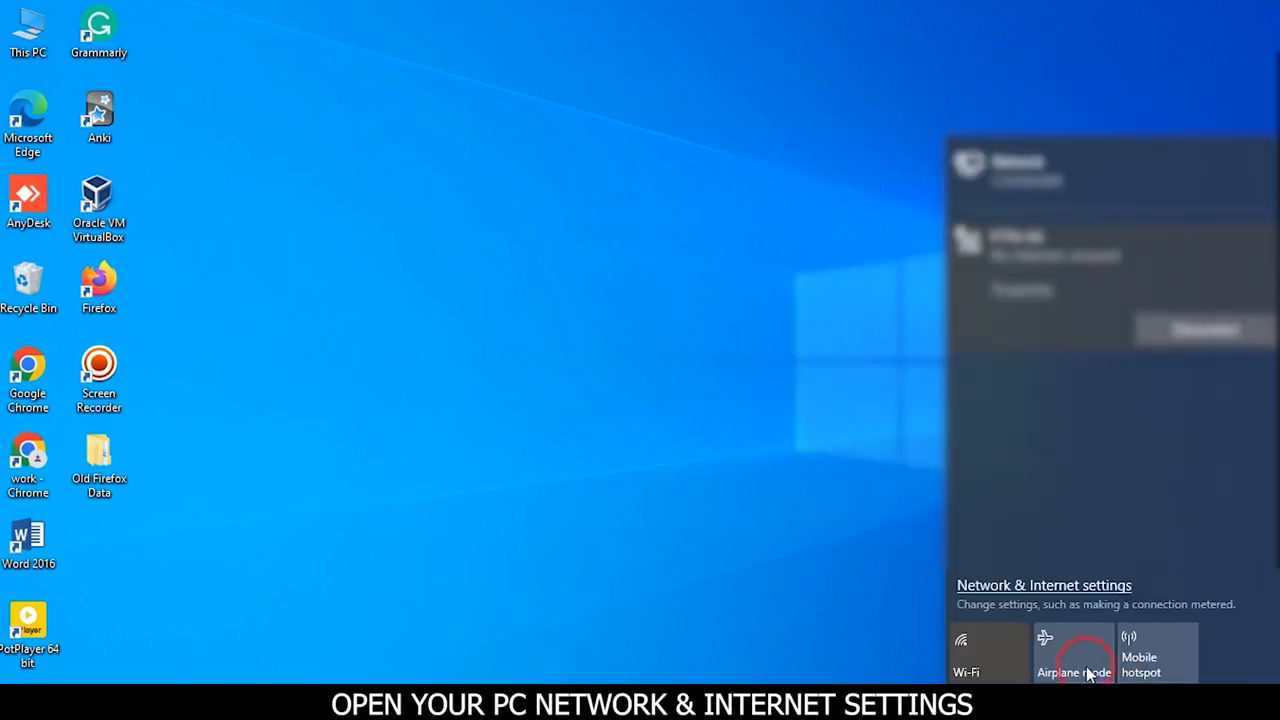
pyautogui.click(1044, 584)
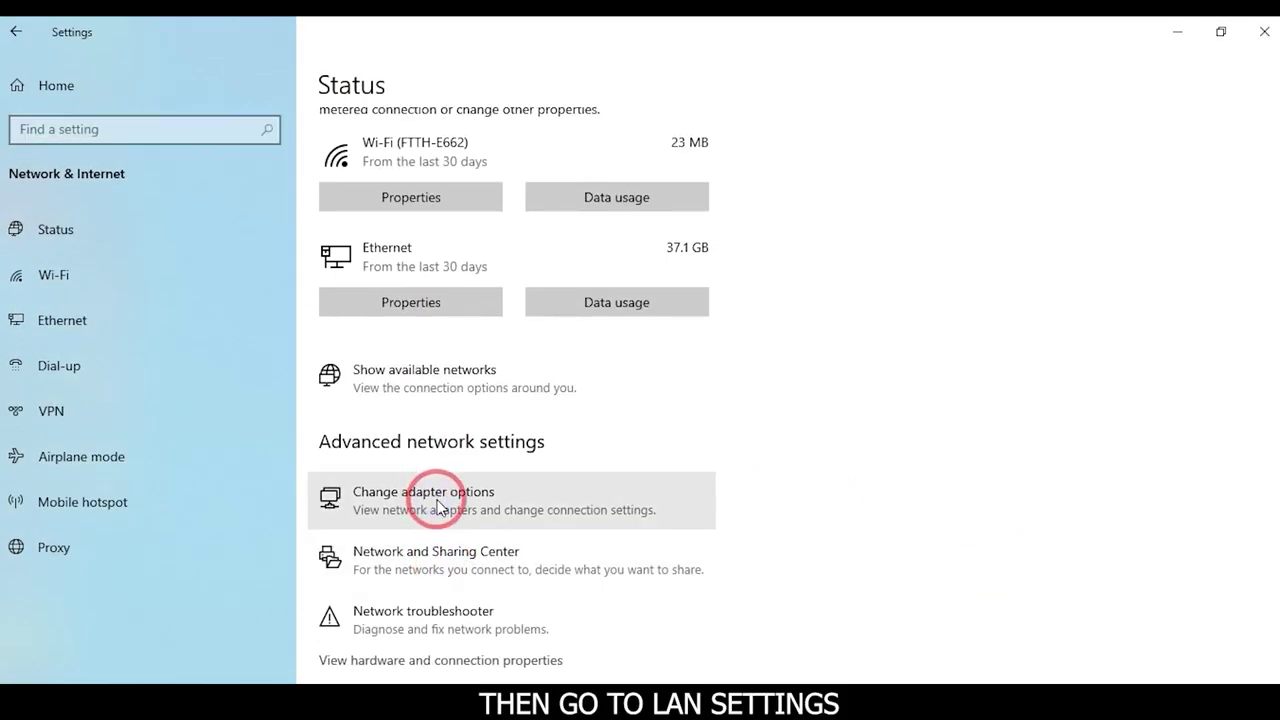
# Confirm the Ethernet adapter's manual IPv4 address and DNS, then clear the windows back to the desktop
pyautogui.click(424, 492)
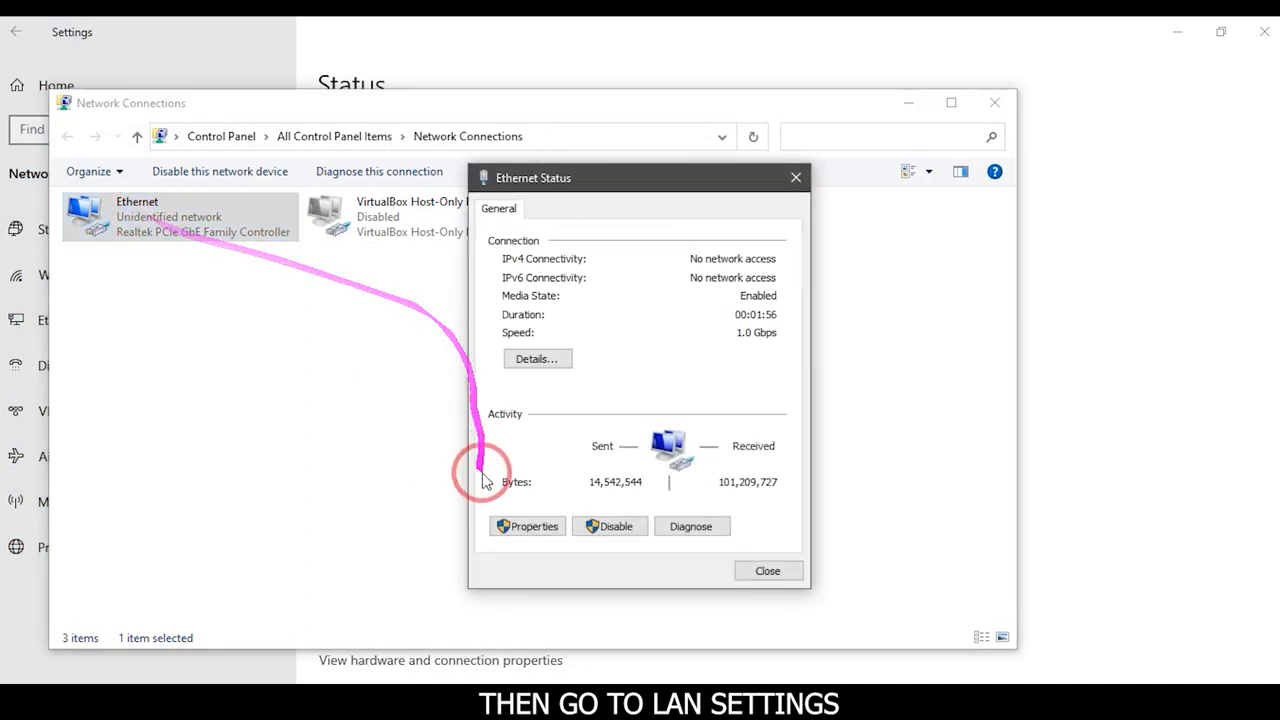
pyautogui.click(528, 526)
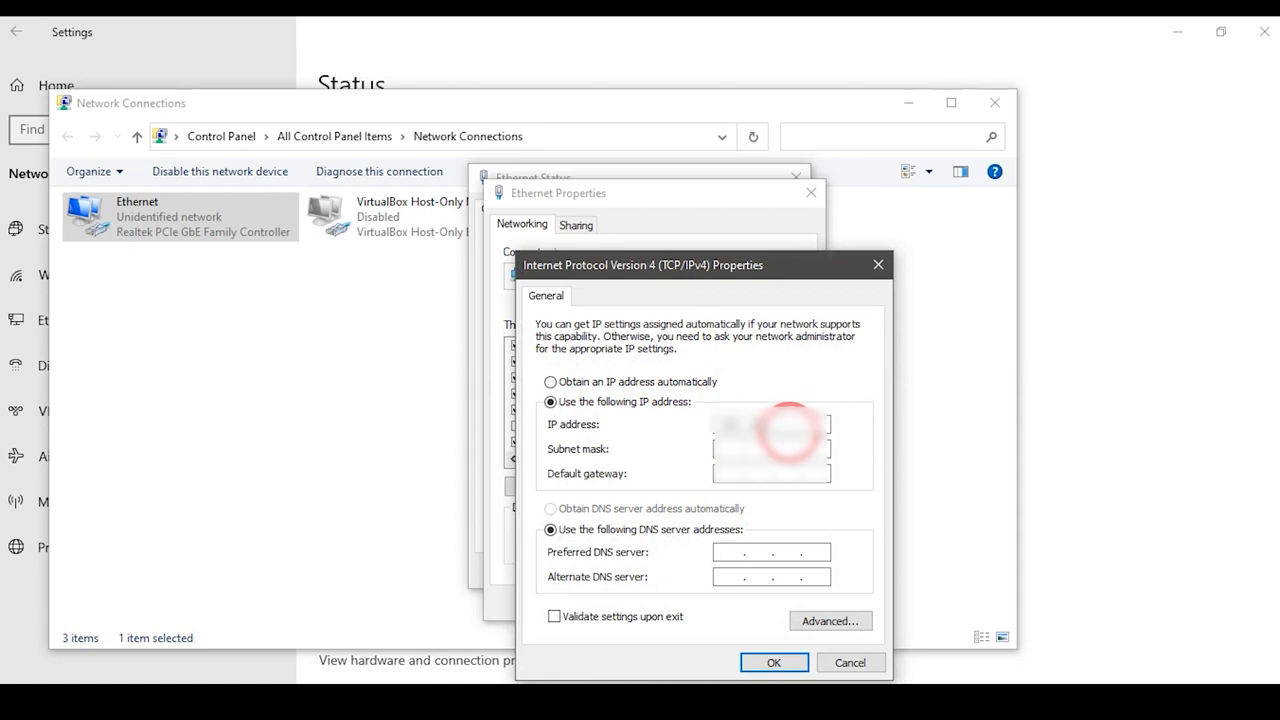
pyautogui.click(774, 662)
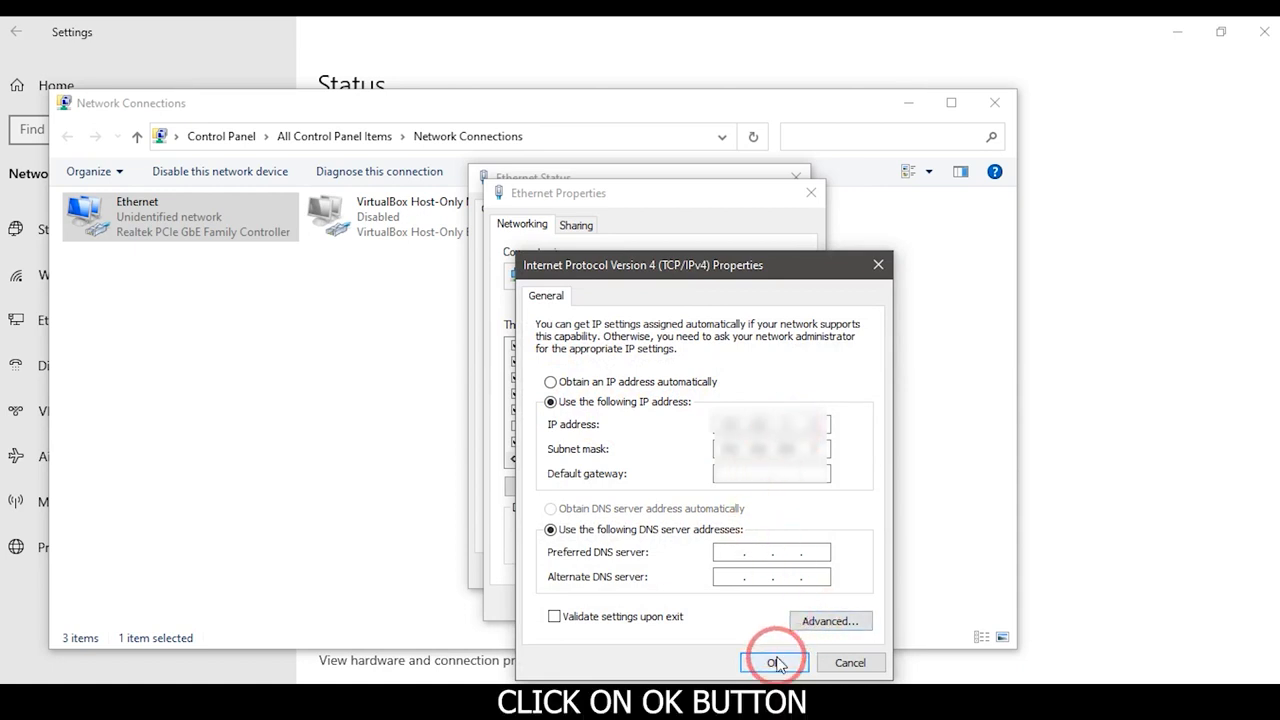
pyautogui.click(778, 662)
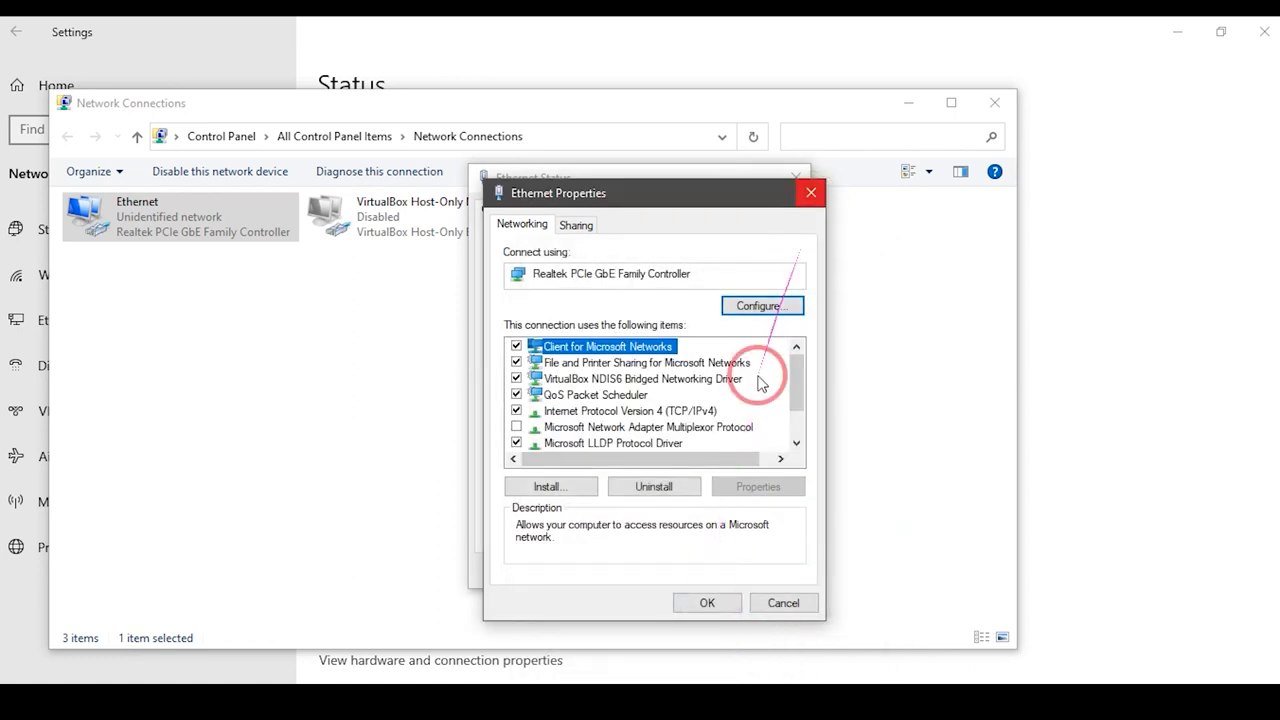
pyautogui.click(812, 192)
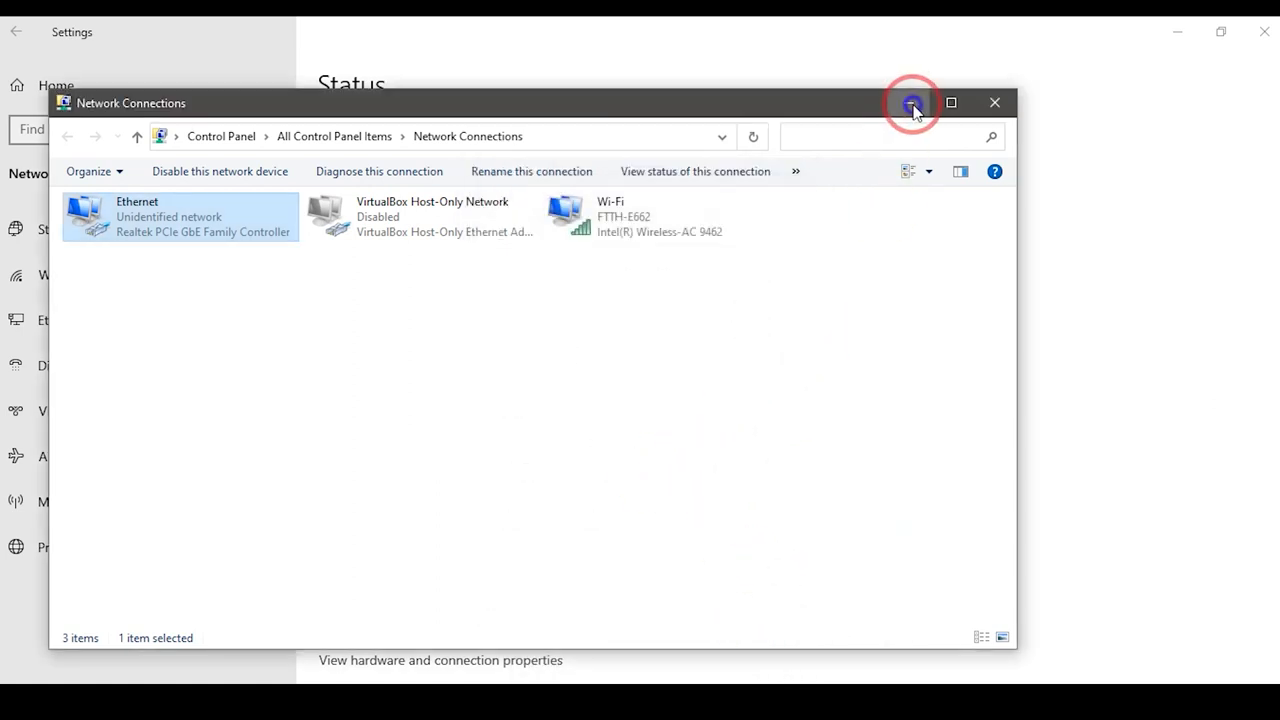
pyautogui.click(996, 102)
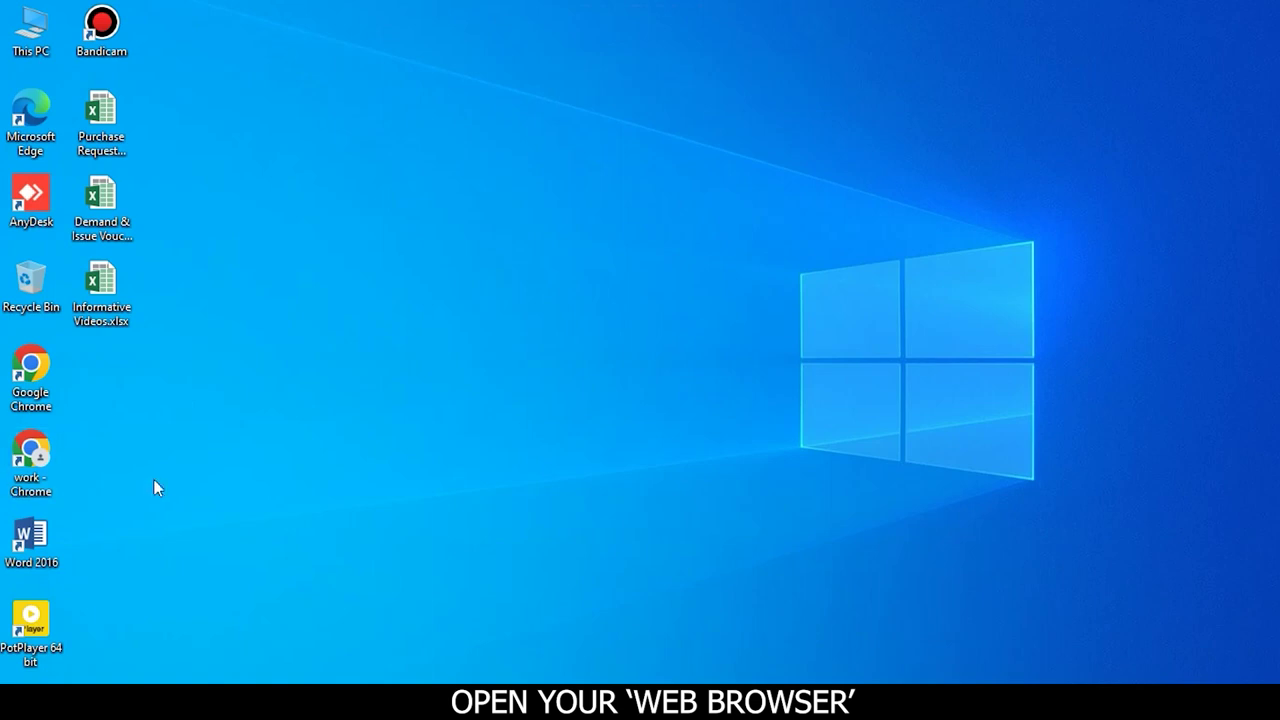
# Launch Chrome and browse to the ONT login page at 192.168.1.1
pyautogui.doubleClick(30, 368)
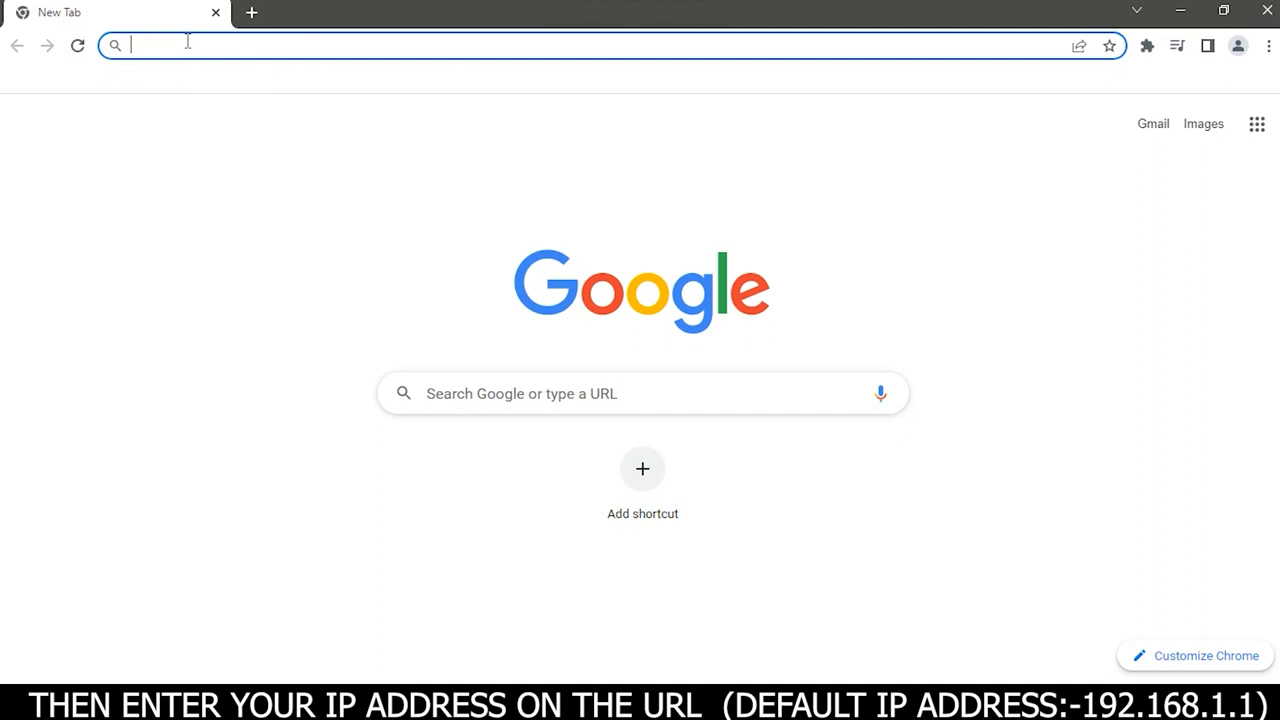
pyautogui.write('192.168.1.1/admin/login.asp')
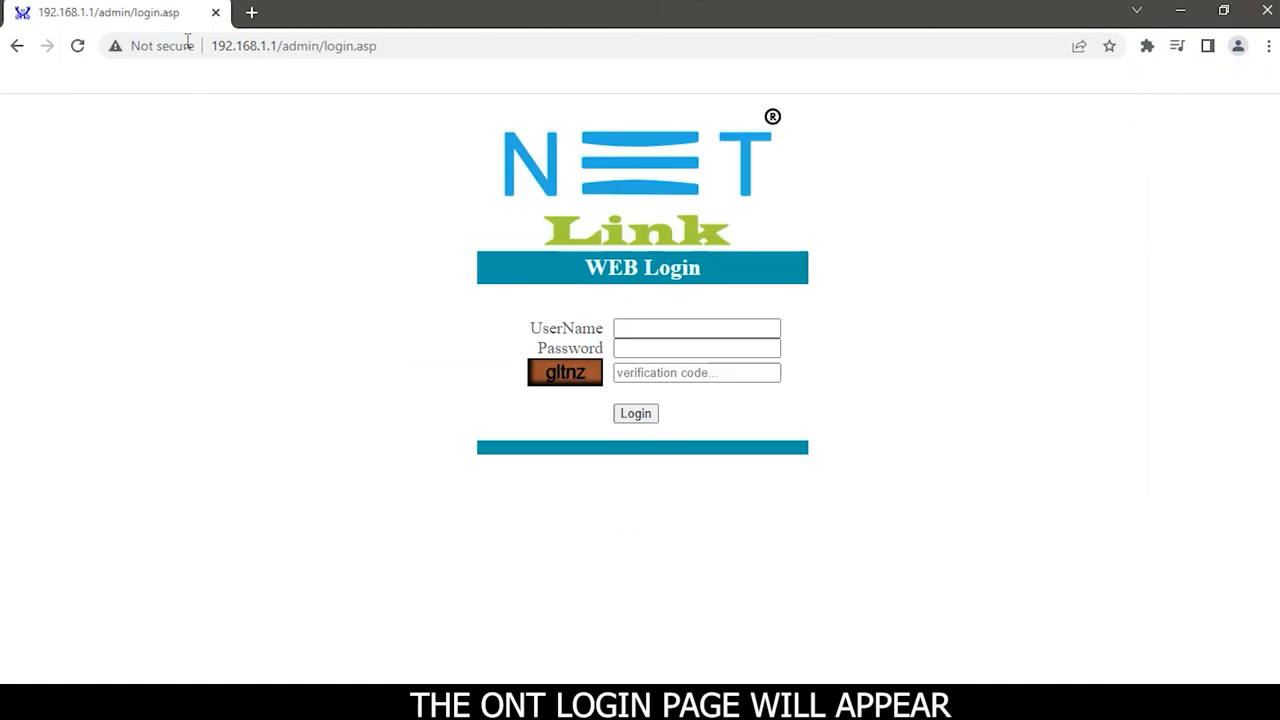
pyautogui.moveTo(592, 416)
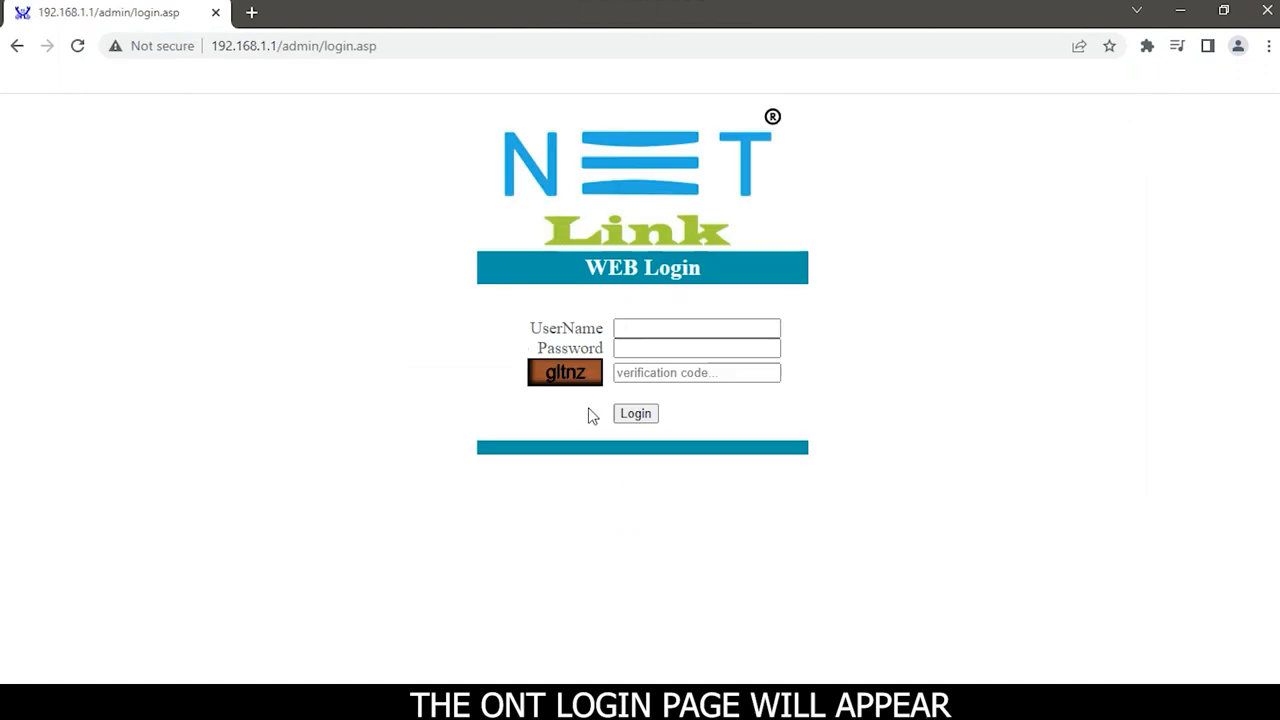
pyautogui.click(696, 328)
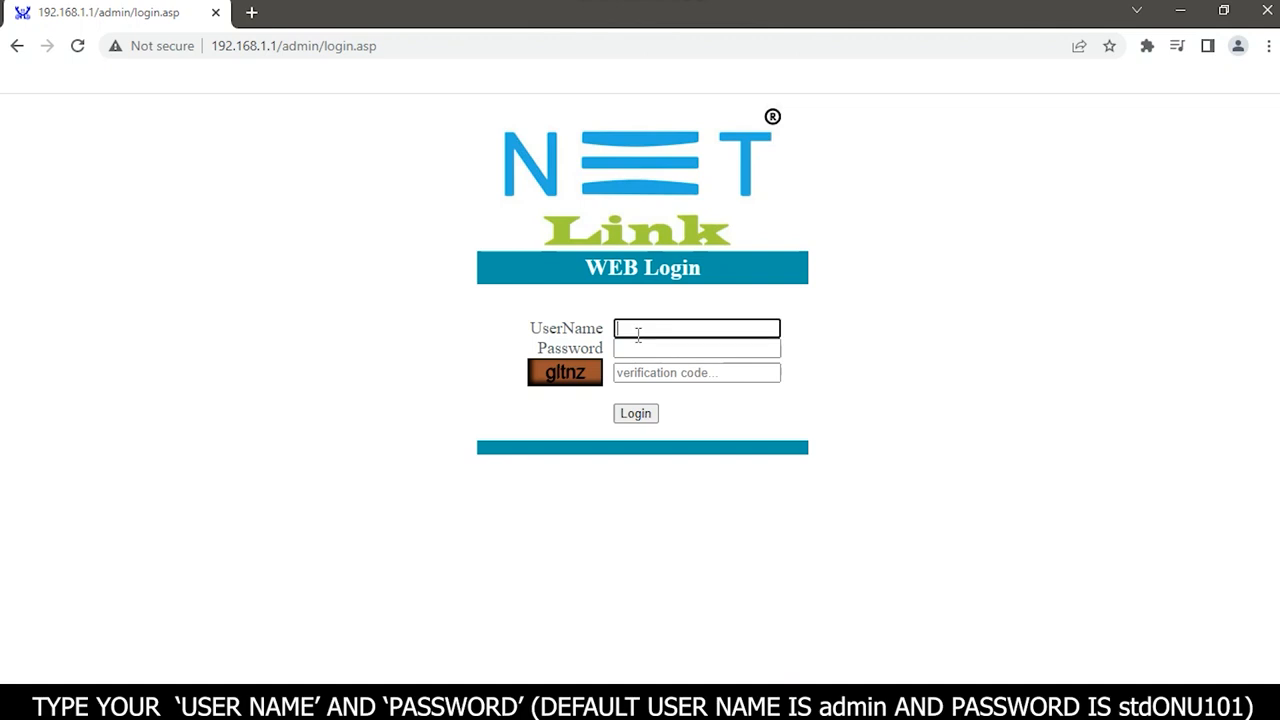
pyautogui.write('admin')
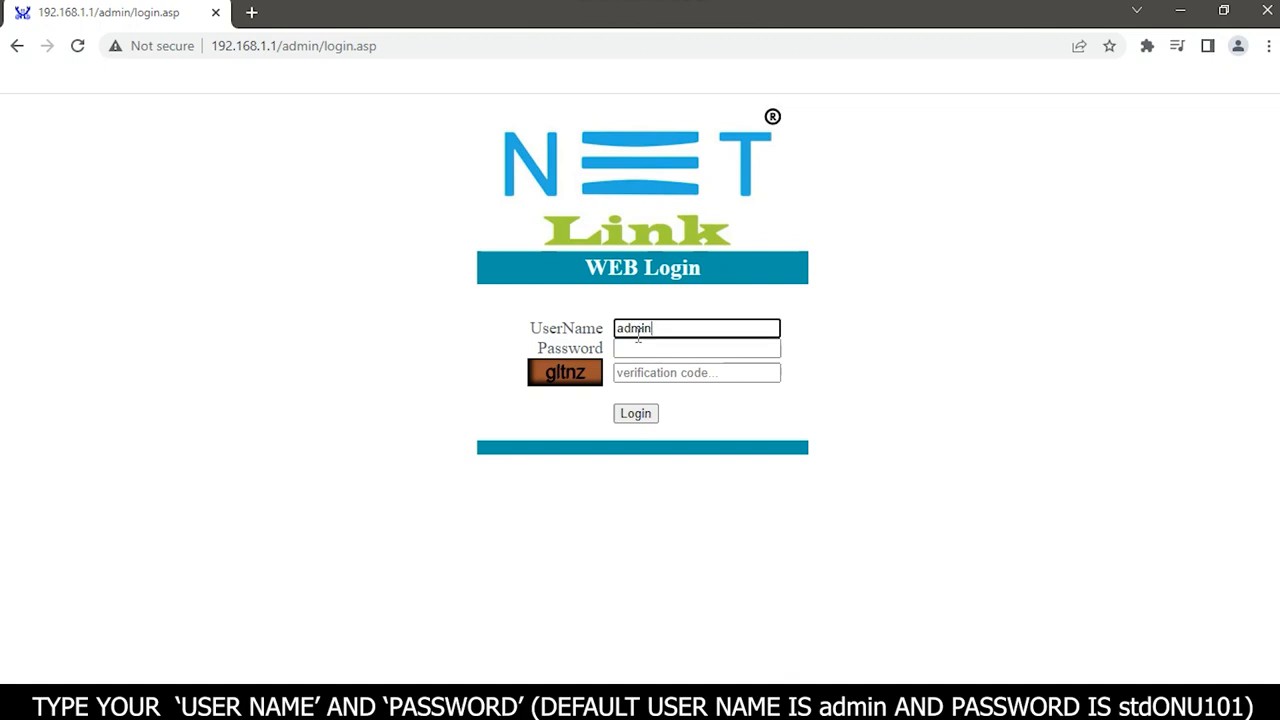
pyautogui.click(696, 348)
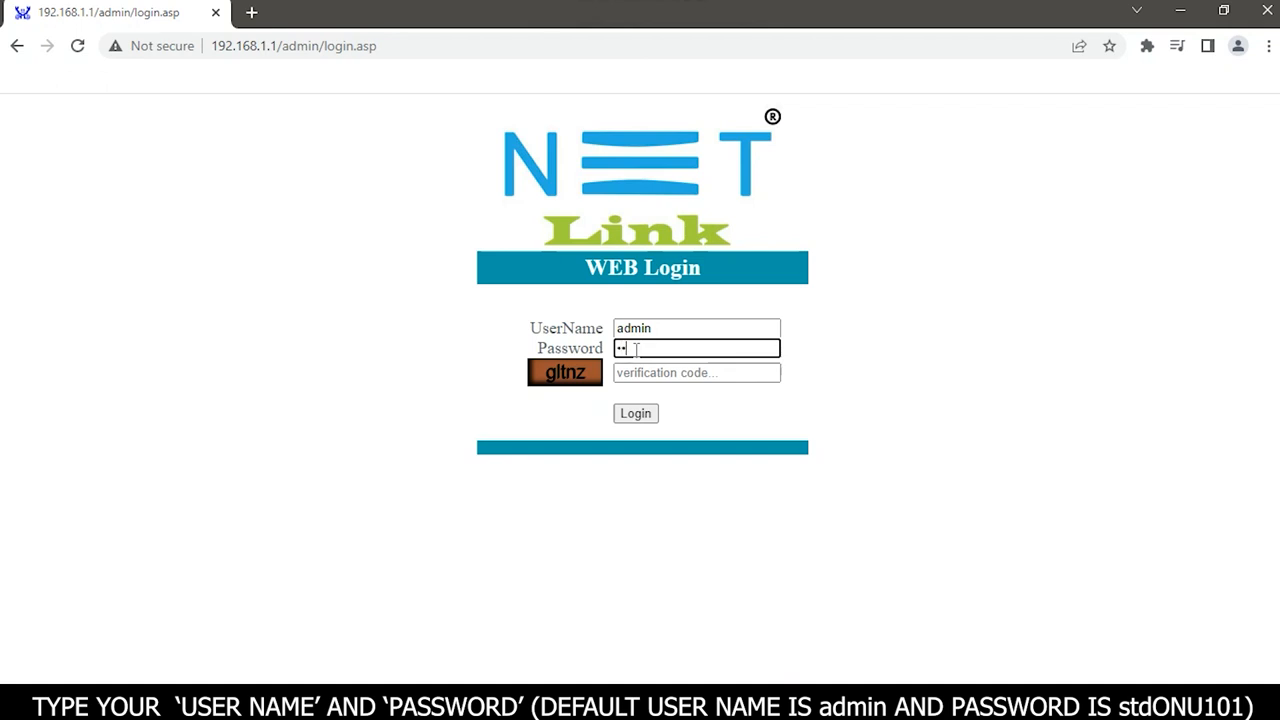
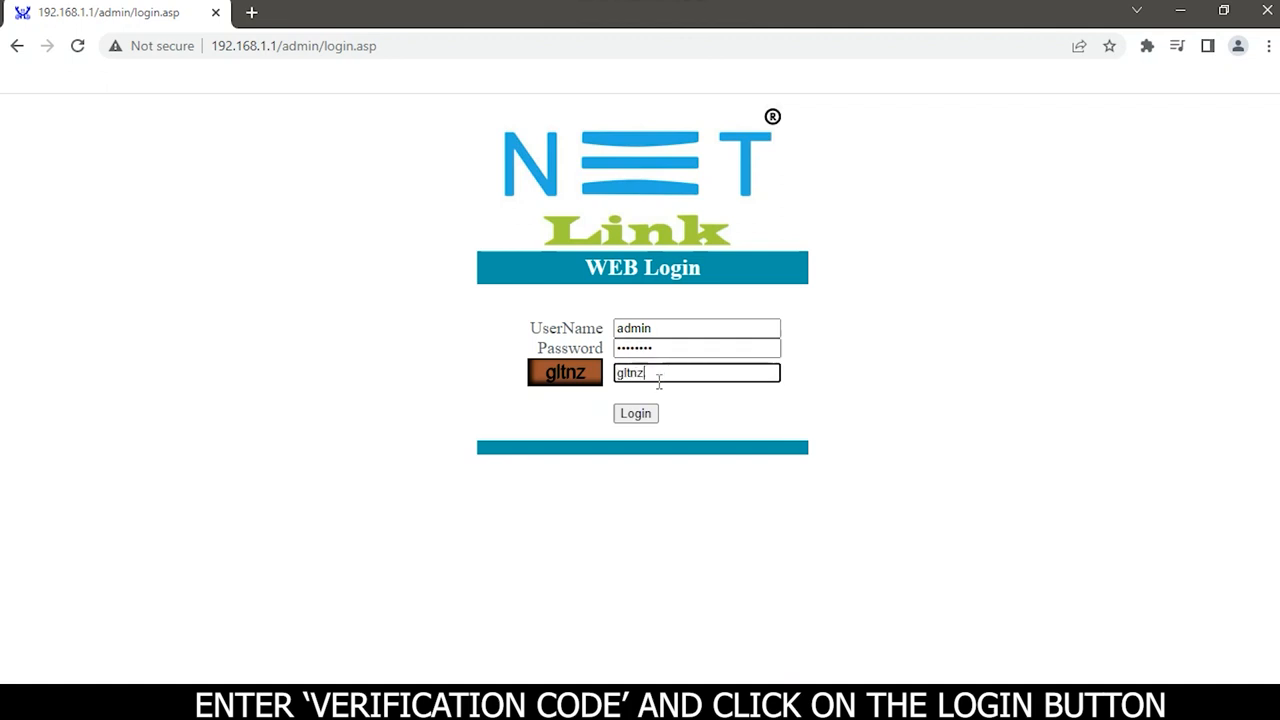
pyautogui.click(636, 412)
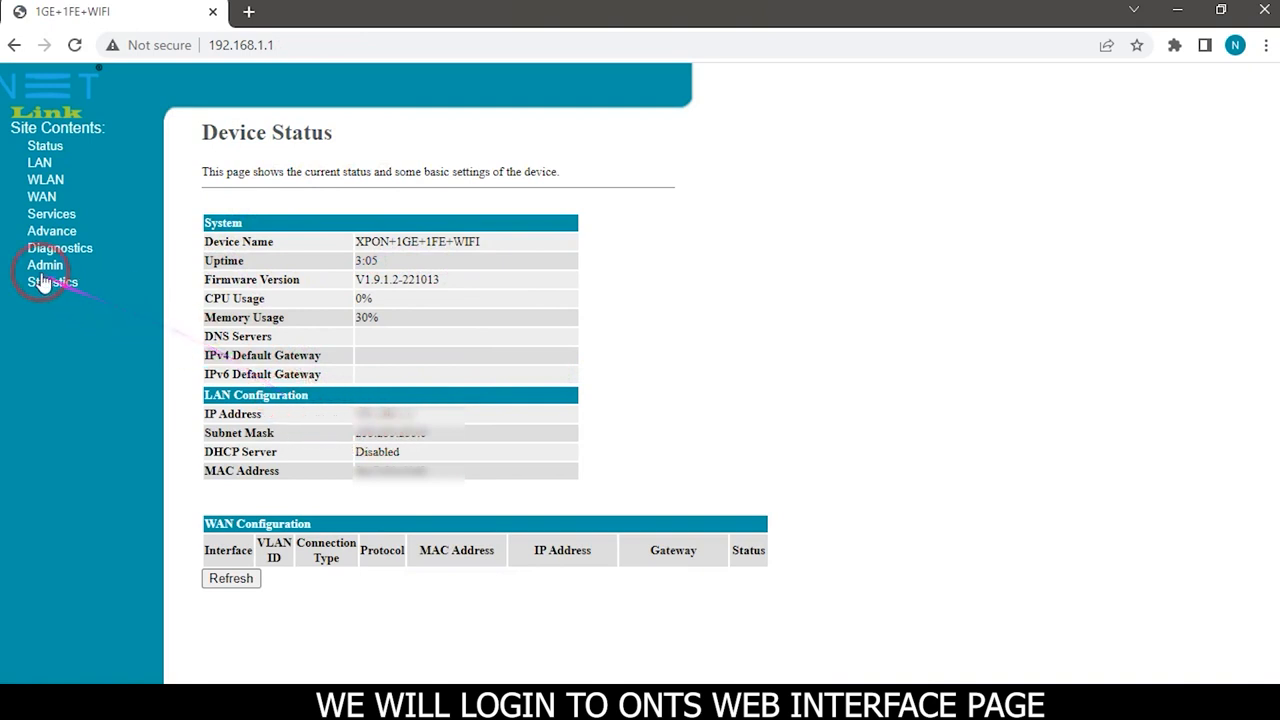
pyautogui.moveTo(36, 232)
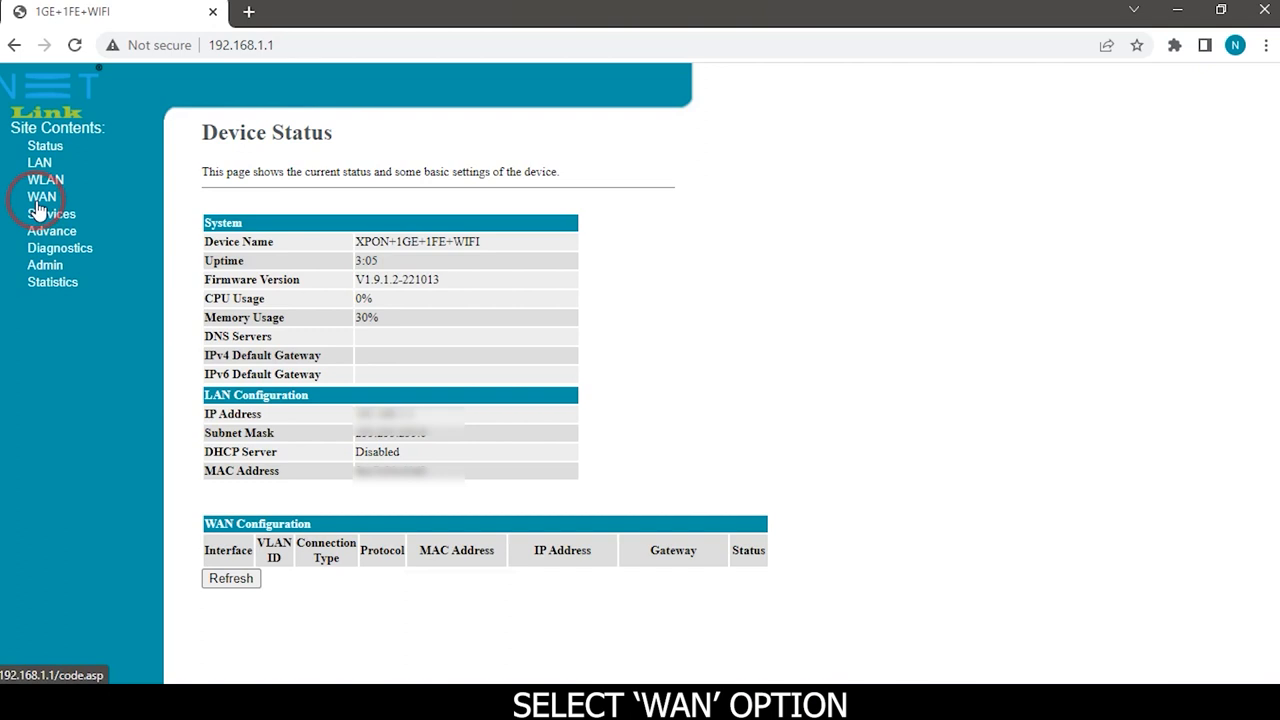
# Navigate through the WAN section to the PON WAN configuration page
pyautogui.click(42, 196)
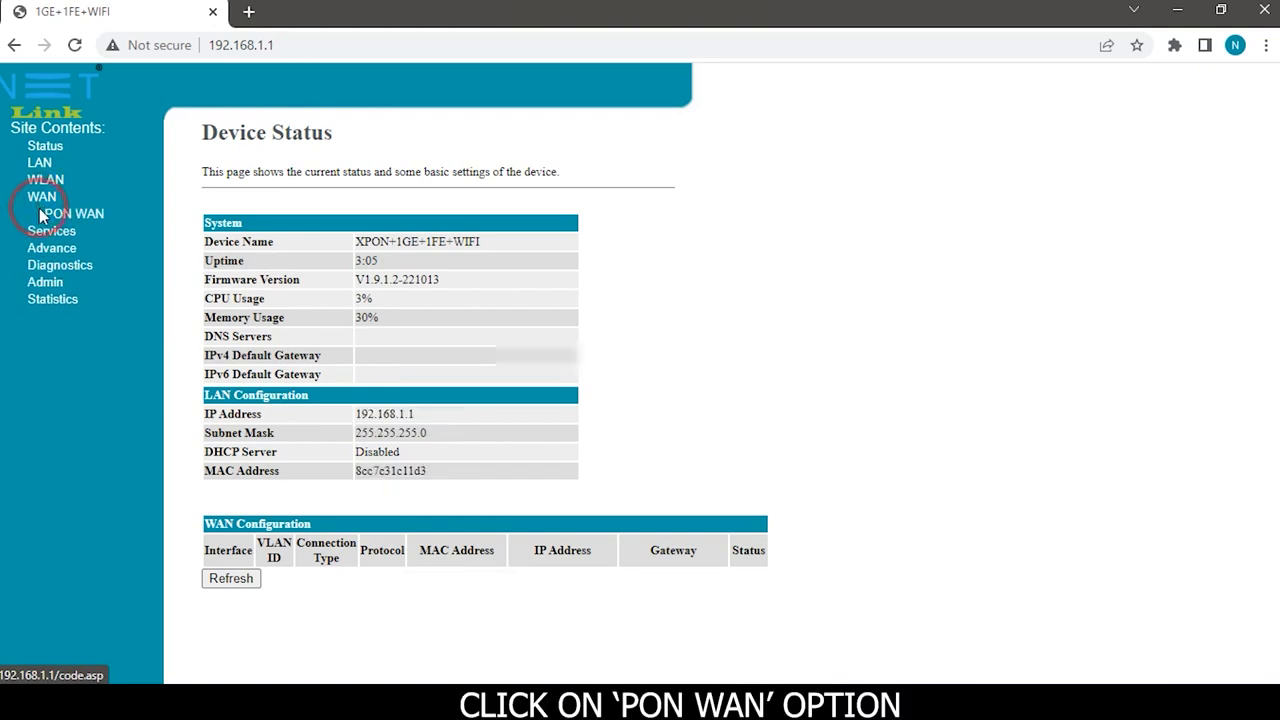
pyautogui.click(72, 212)
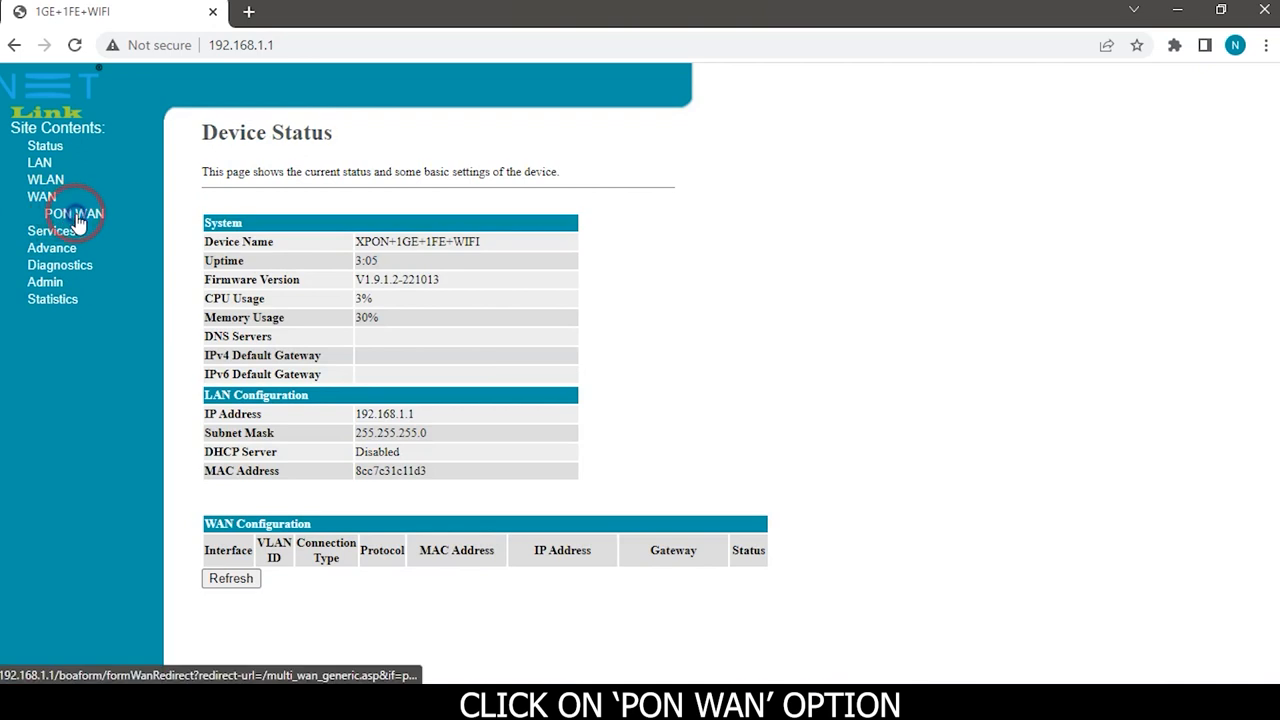
pyautogui.click(72, 212)
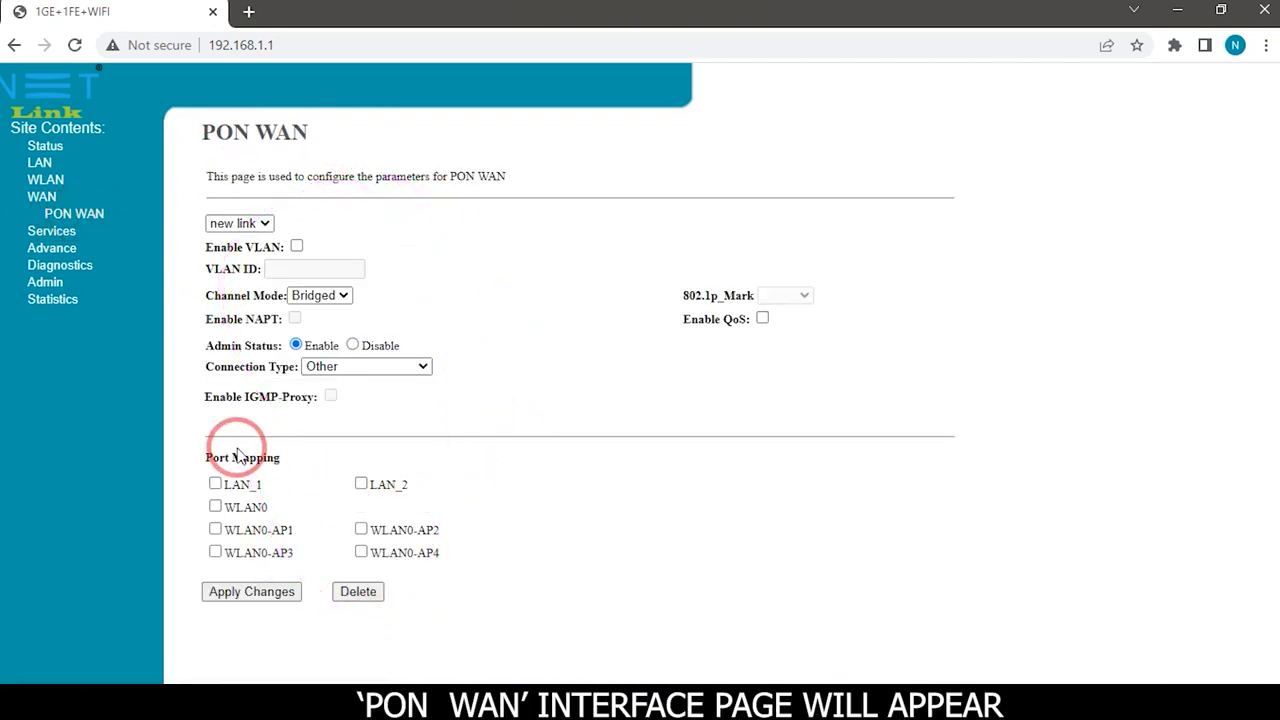
pyautogui.moveTo(248, 432)
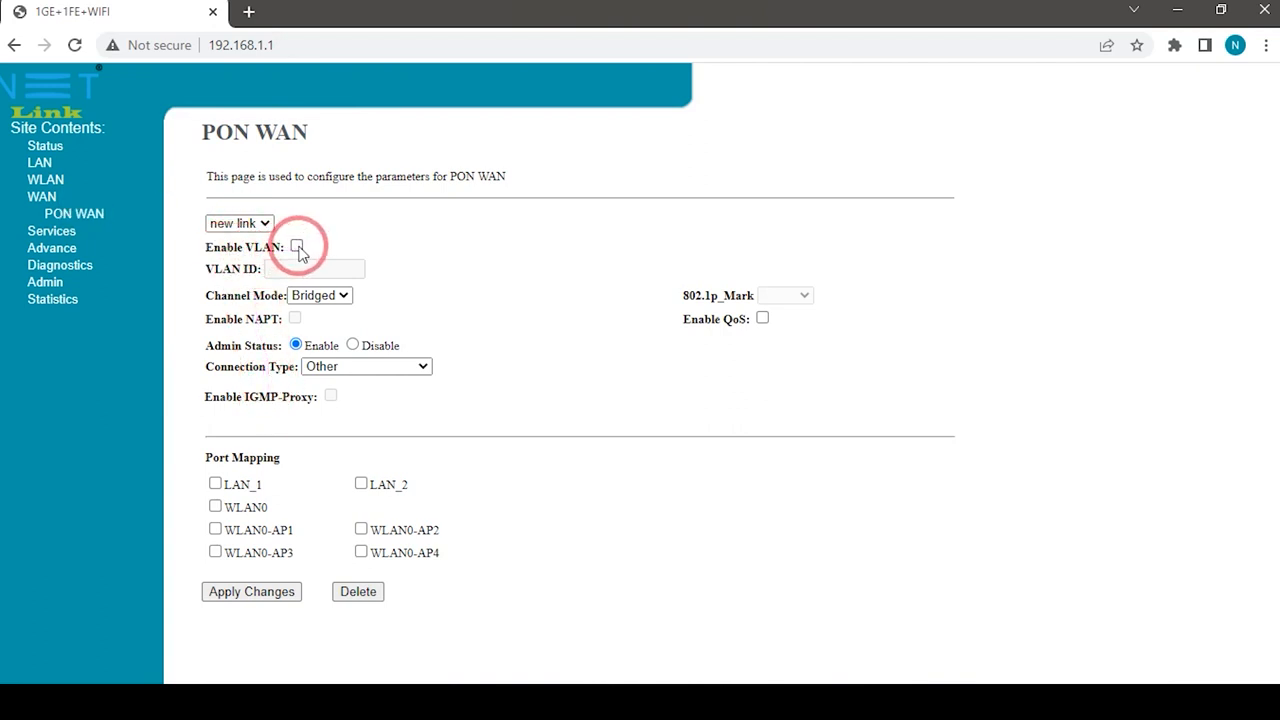
# Enable VLAN tagging on the new WAN link and enter its VLAN ID
pyautogui.click(296, 246)
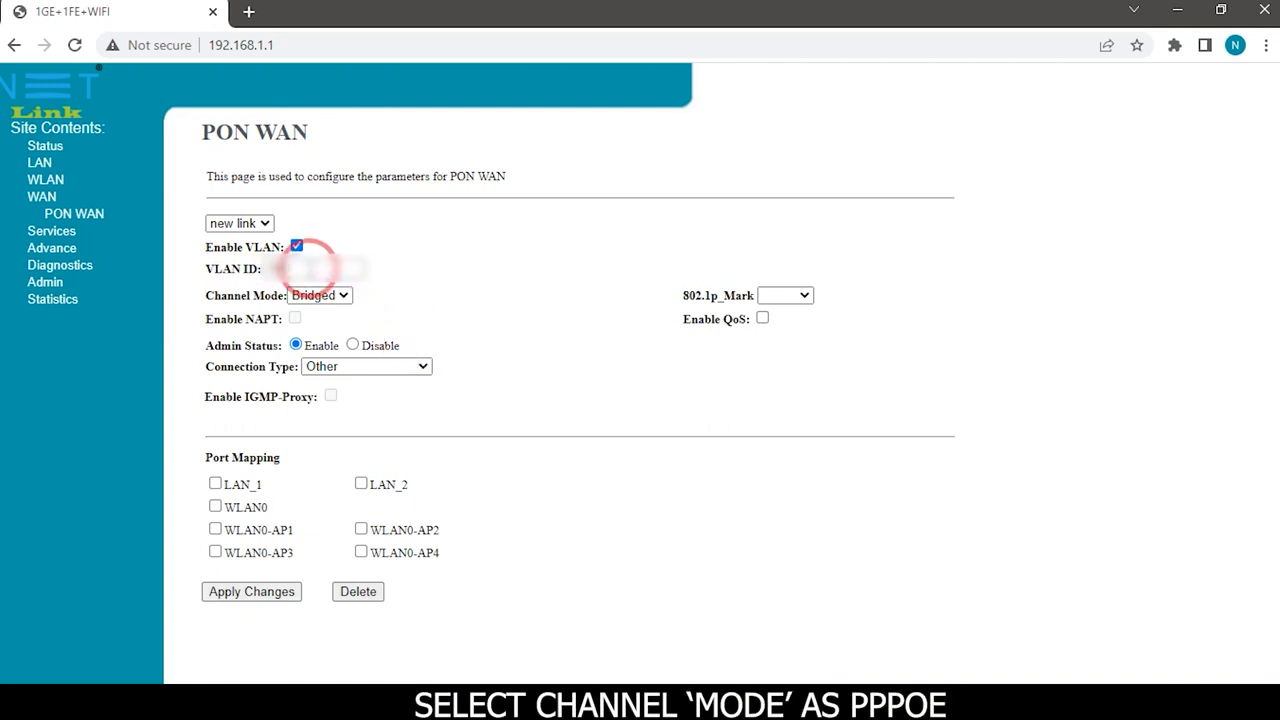
# Set channel mode PPPoE, keep Admin Status enabled, connection type INTERNET and IGMP proxy on
pyautogui.click(318, 294)
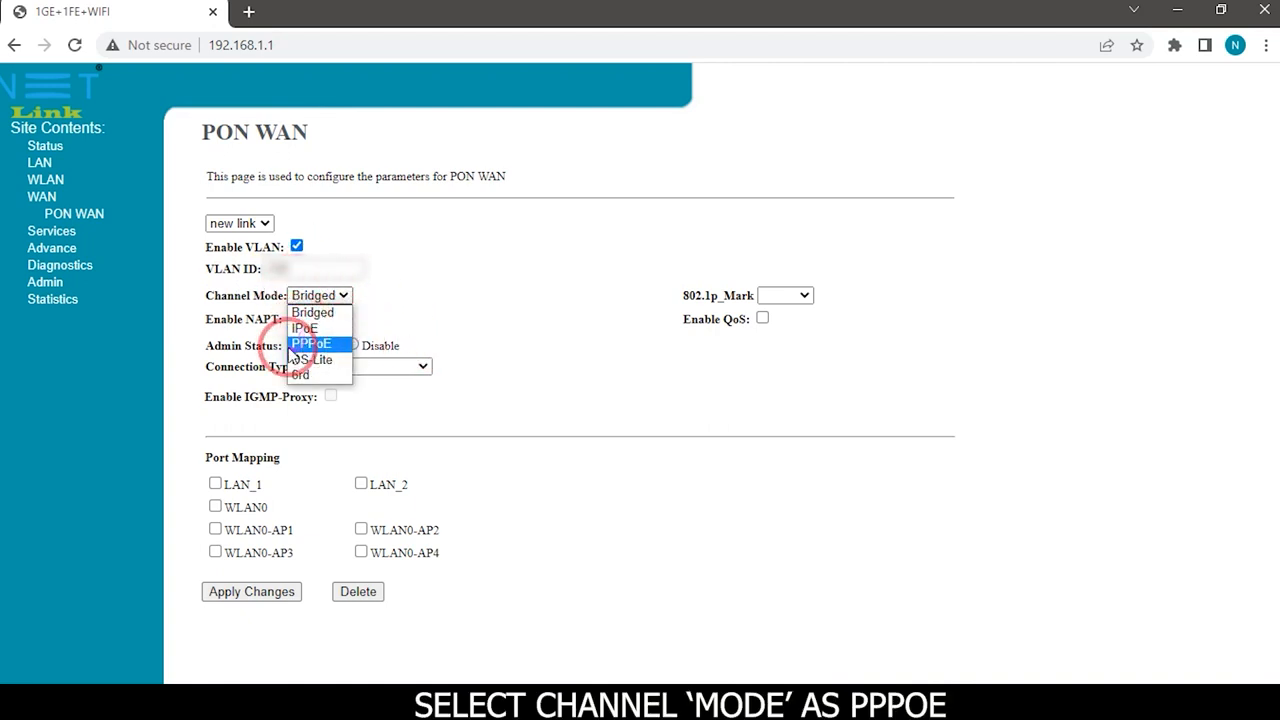
pyautogui.click(304, 344)
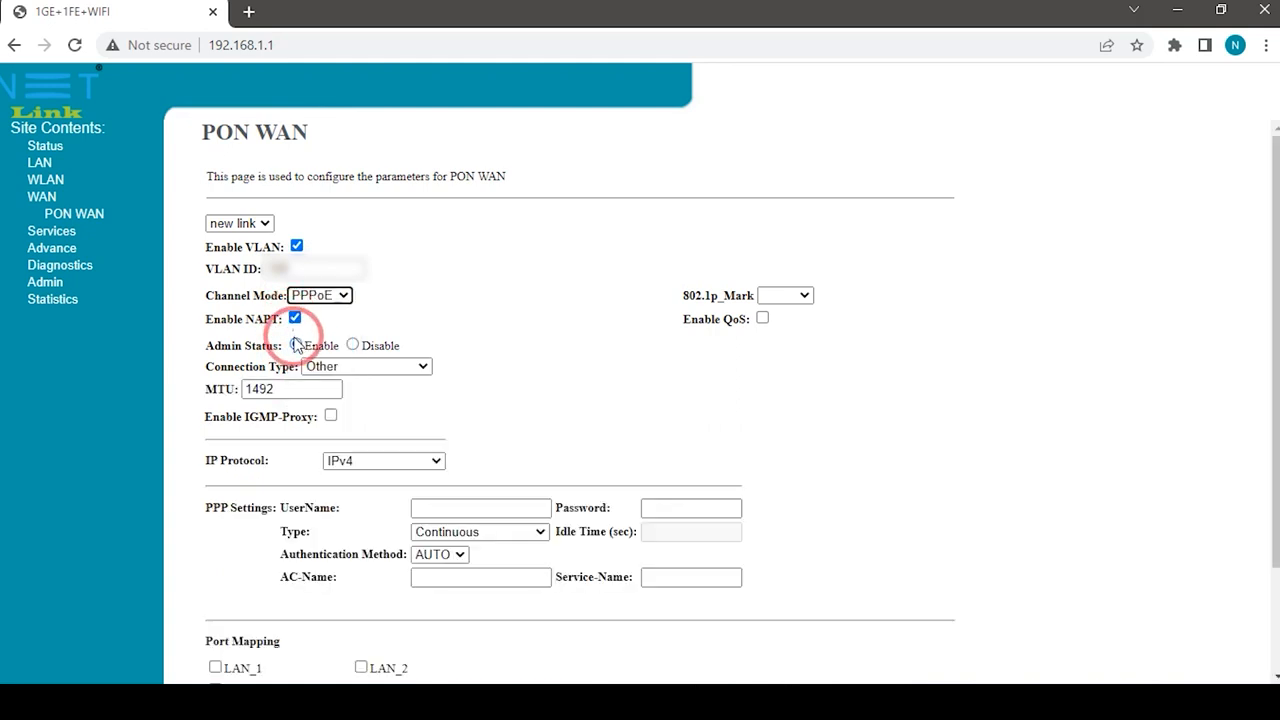
pyautogui.click(296, 344)
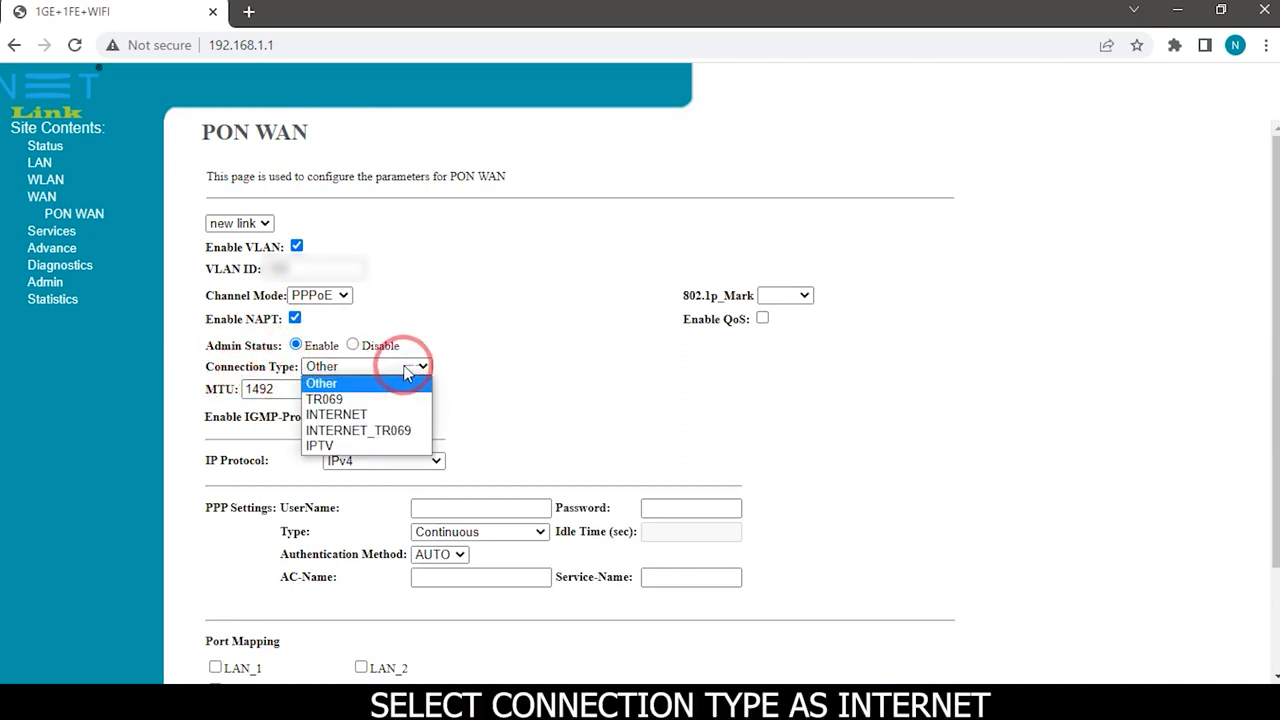
pyautogui.click(336, 414)
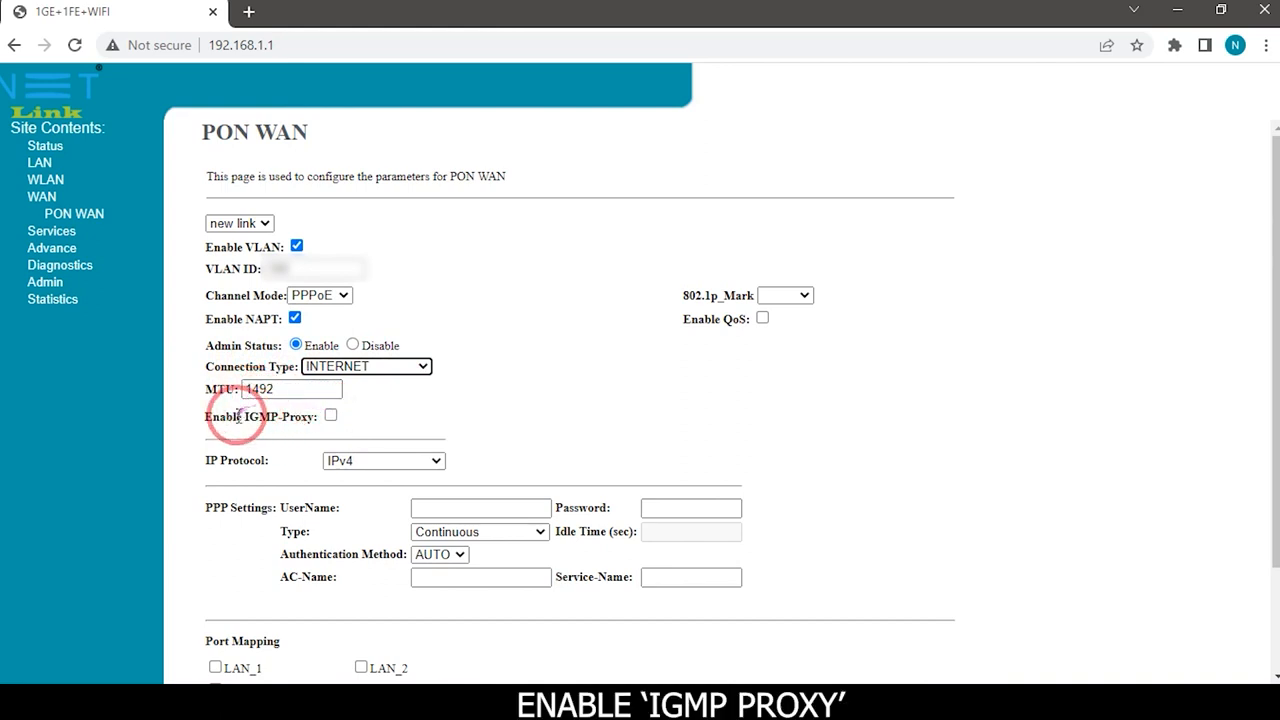
pyautogui.click(330, 416)
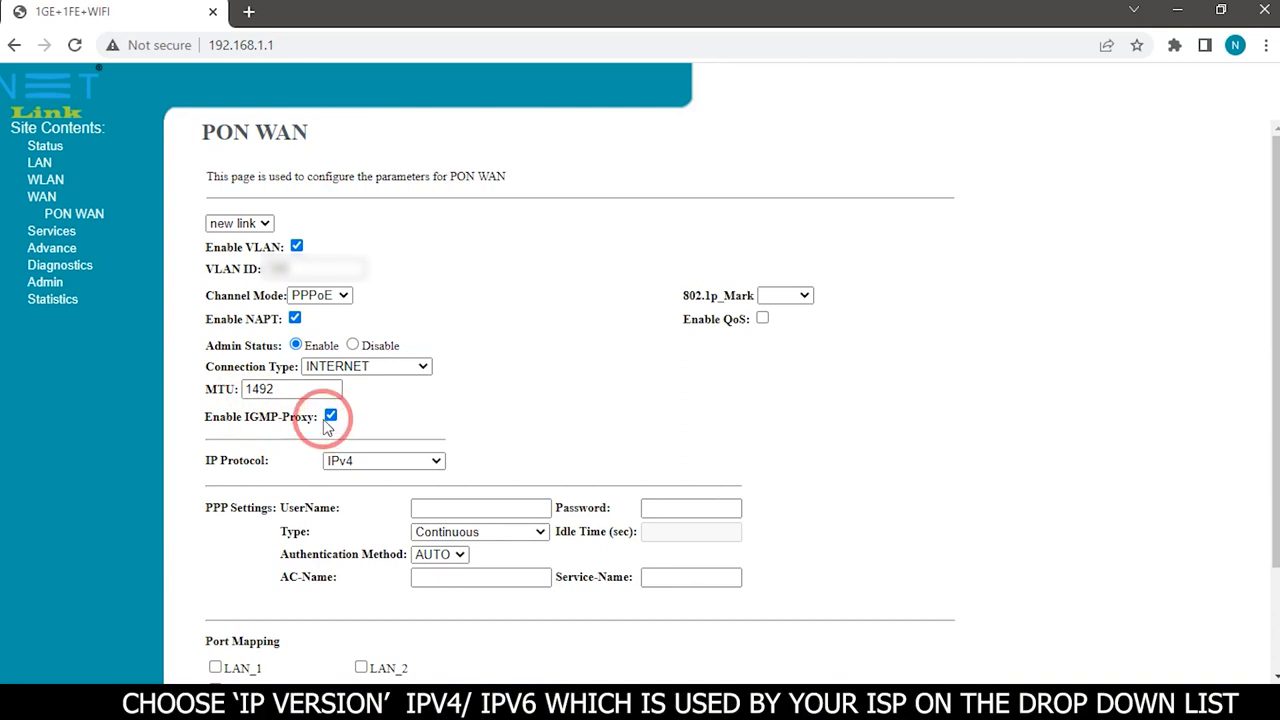
pyautogui.moveTo(340, 478)
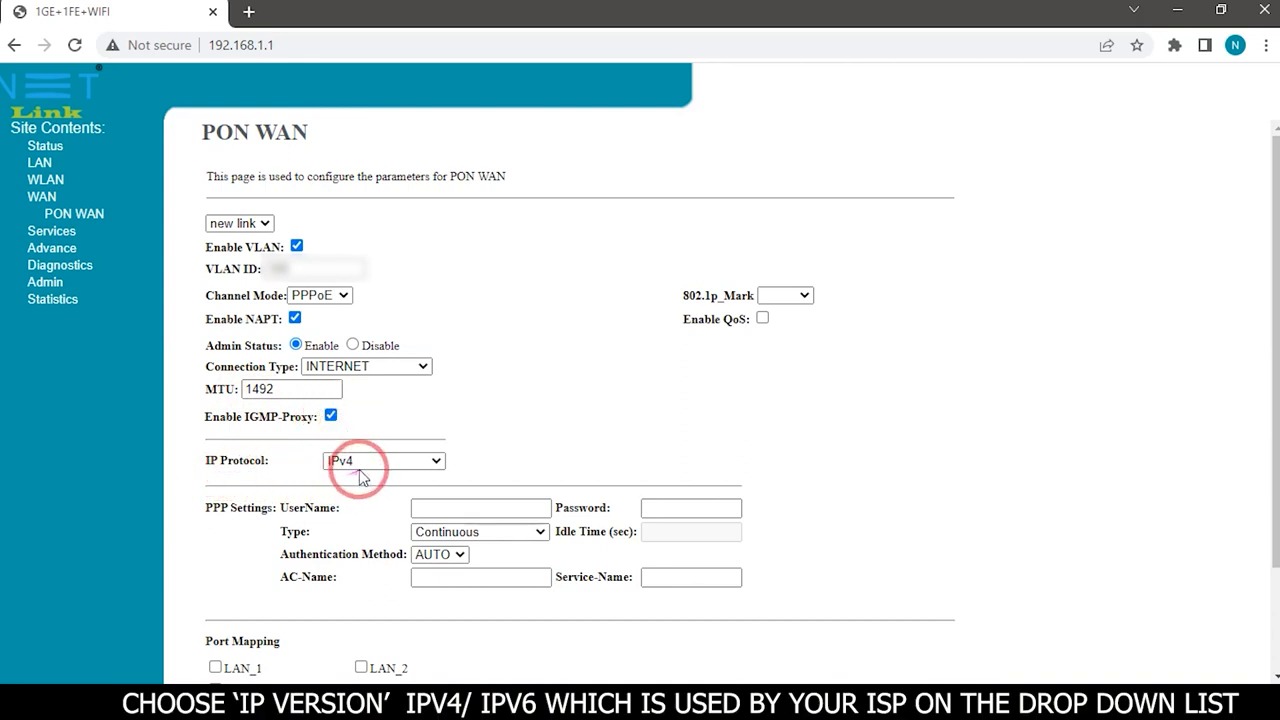
pyautogui.click(384, 460)
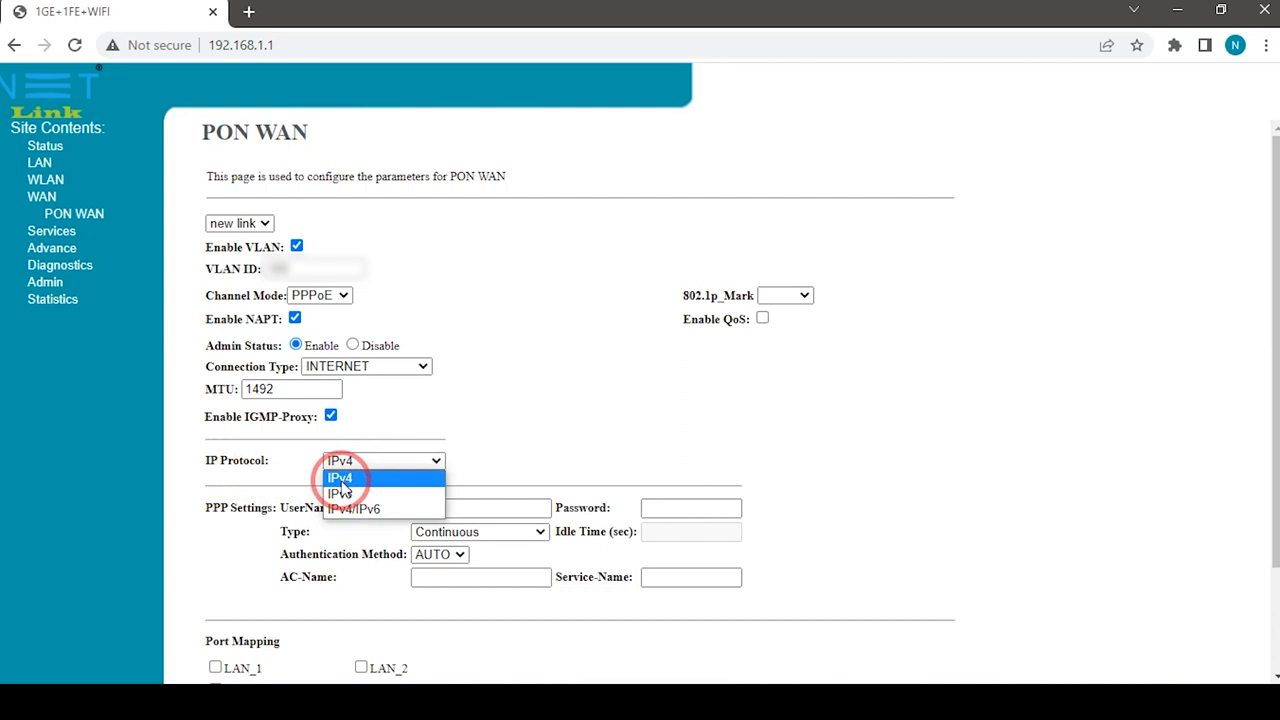
# Choose IPv4 as the IP protocol and enter the PPPoE user name and password
pyautogui.click(350, 476)
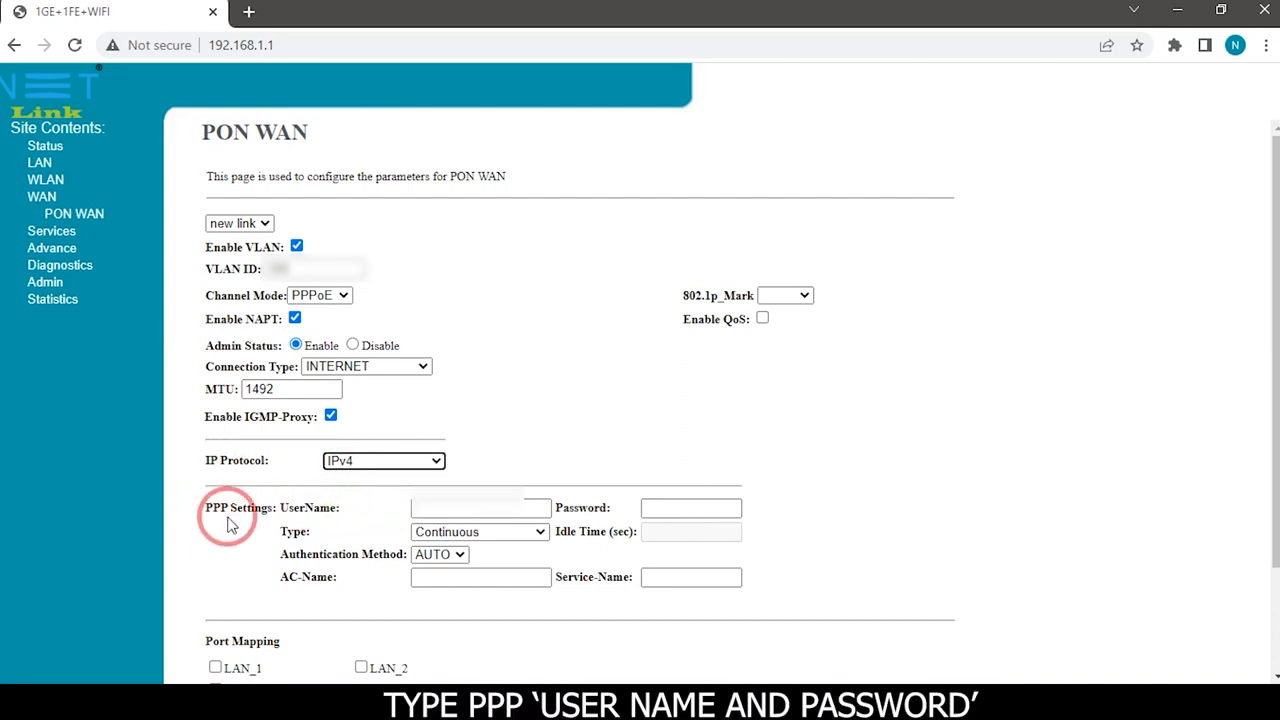
pyautogui.click(464, 508)
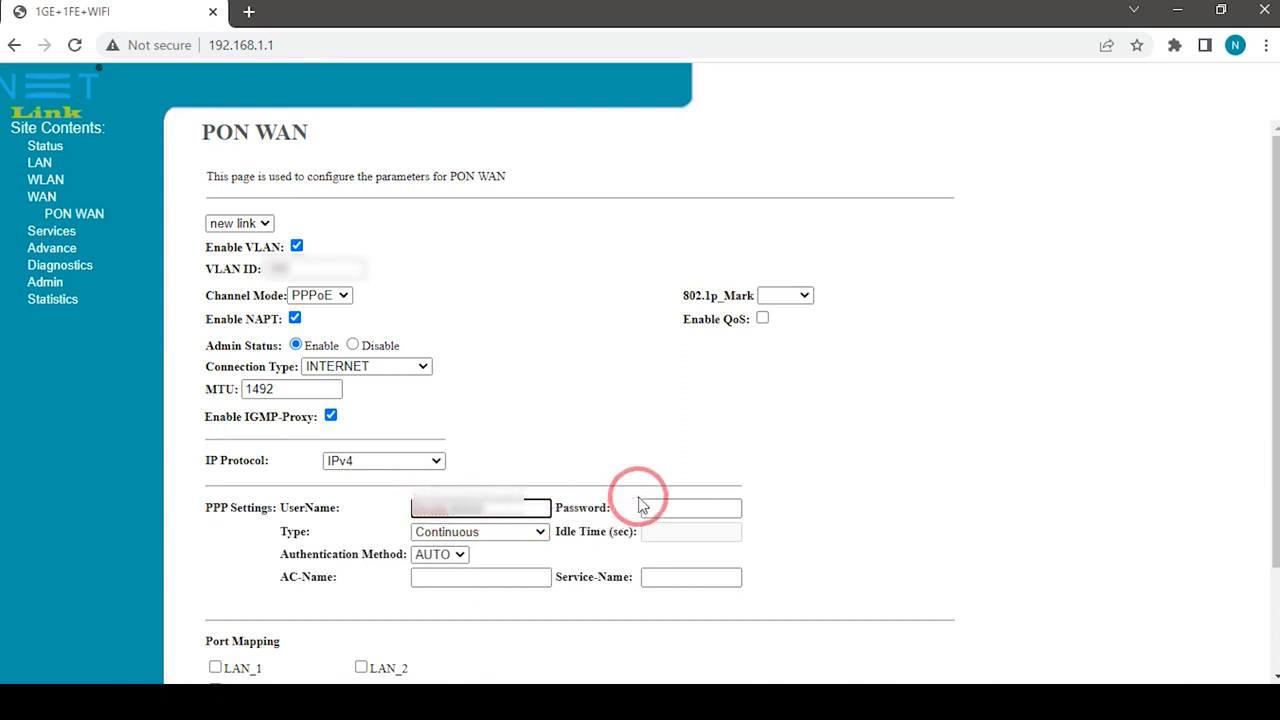
pyautogui.click(692, 508)
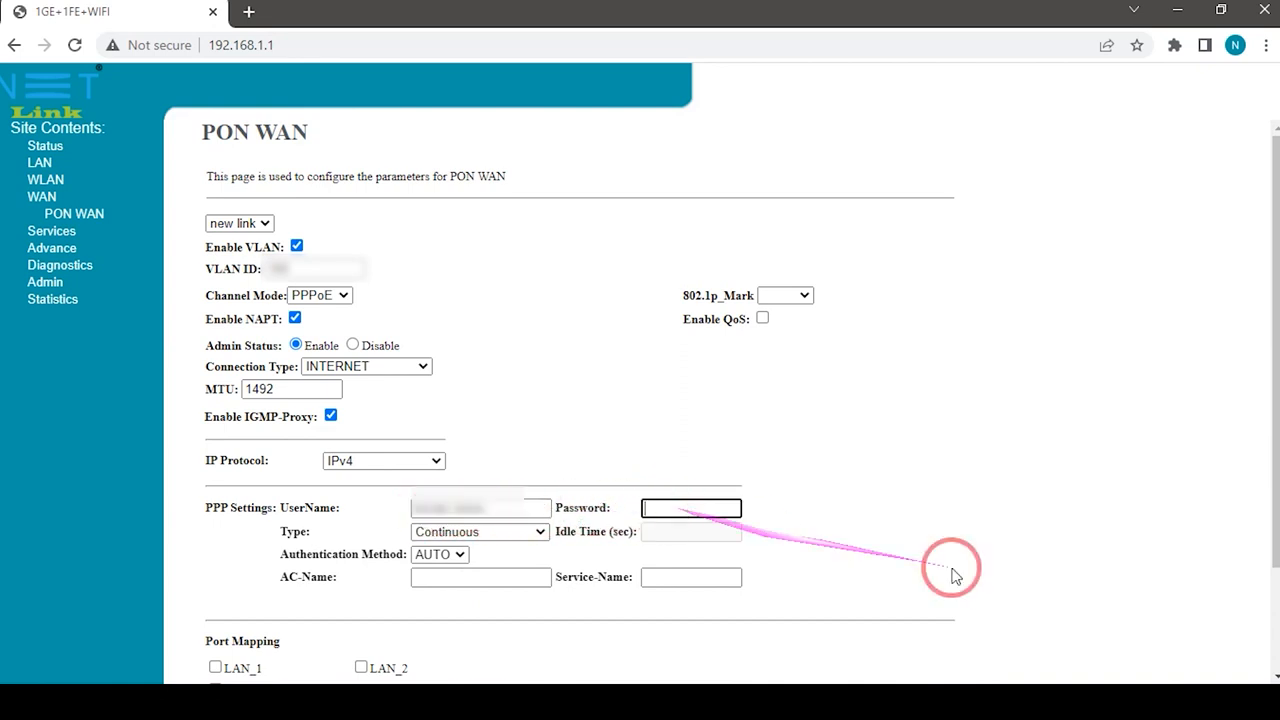
pyautogui.write('•••••')
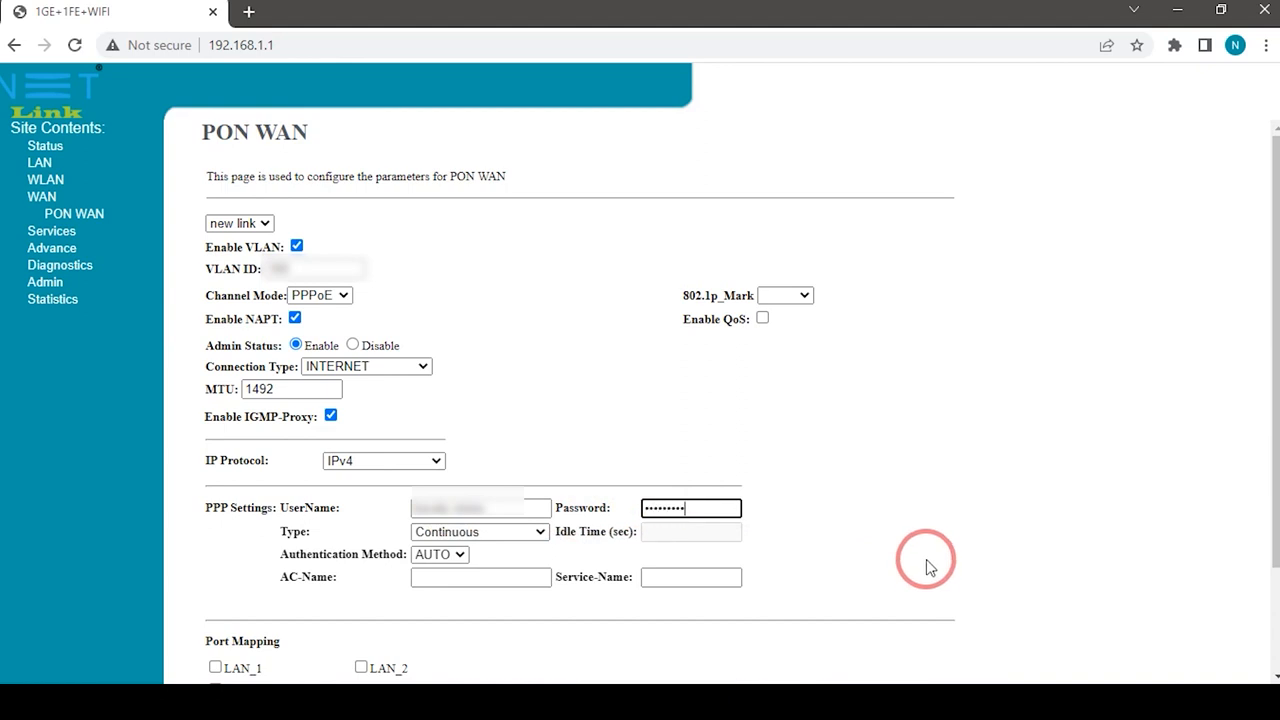
# Map LAN_1, WLAN0, WLAN0-AP1 and WLAN0-AP3 to the new link under Port Mapping
pyautogui.scroll(-3)
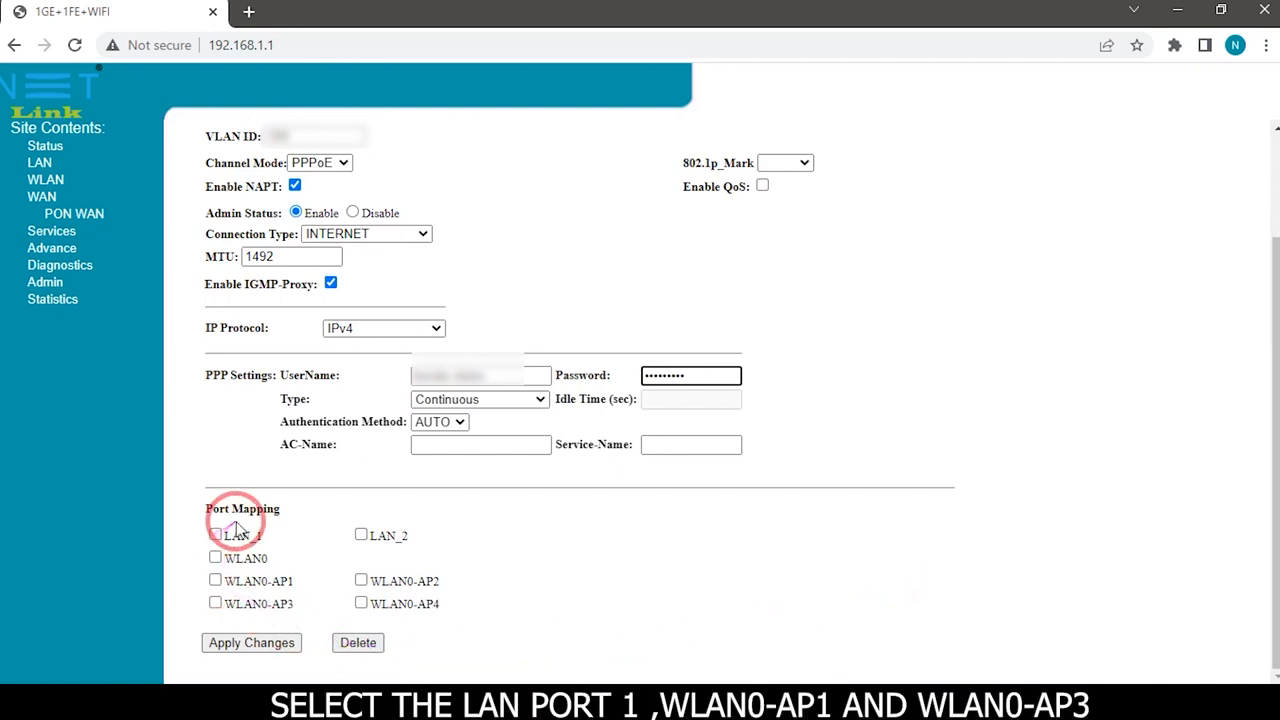
pyautogui.click(216, 536)
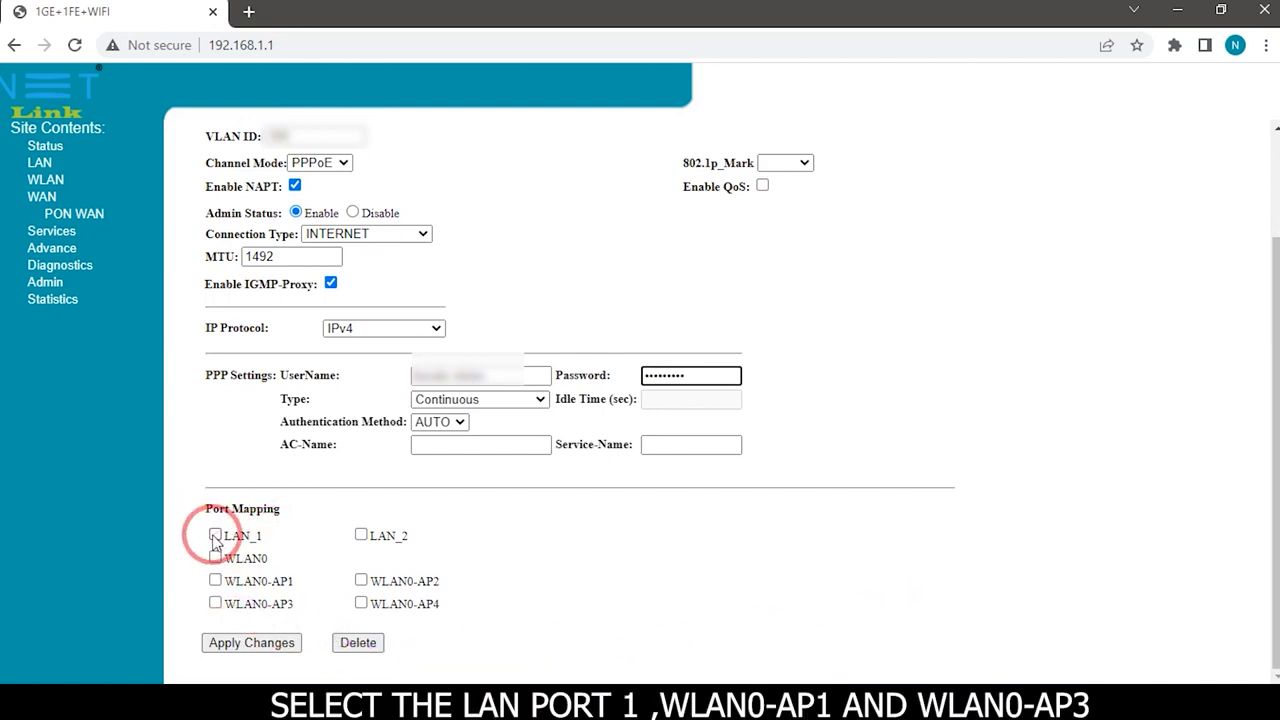
pyautogui.click(216, 536)
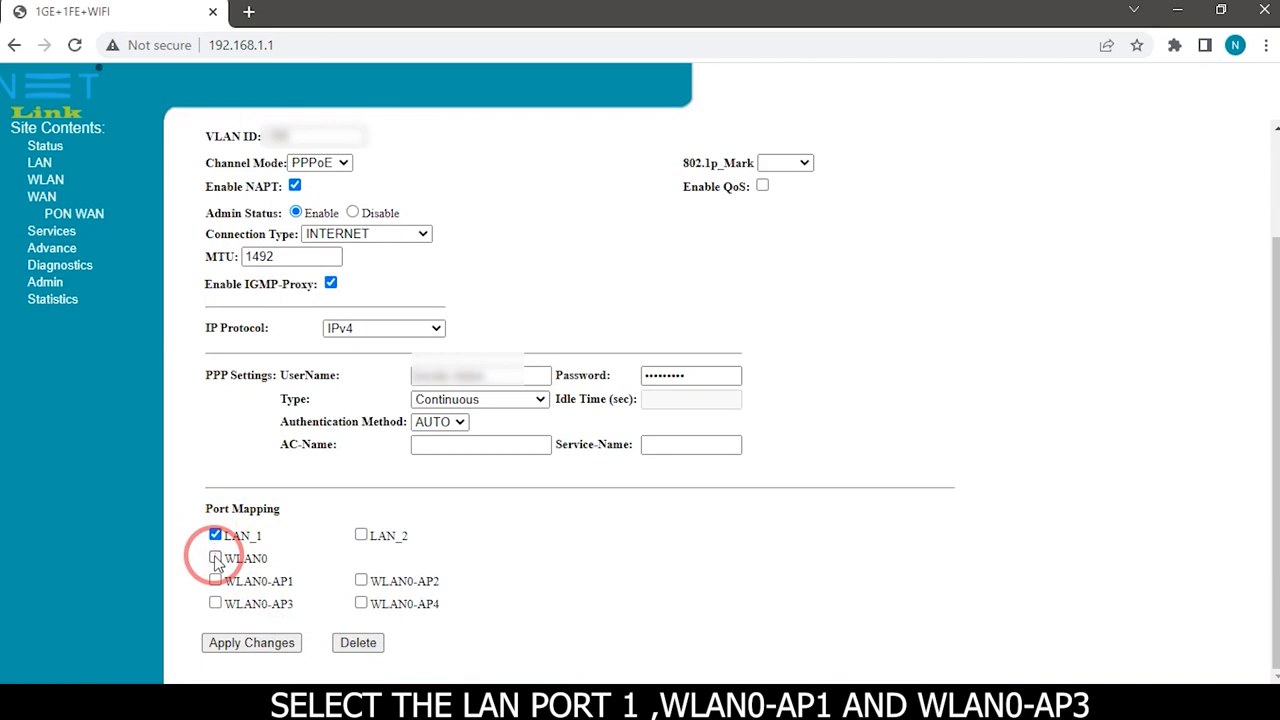
pyautogui.click(216, 604)
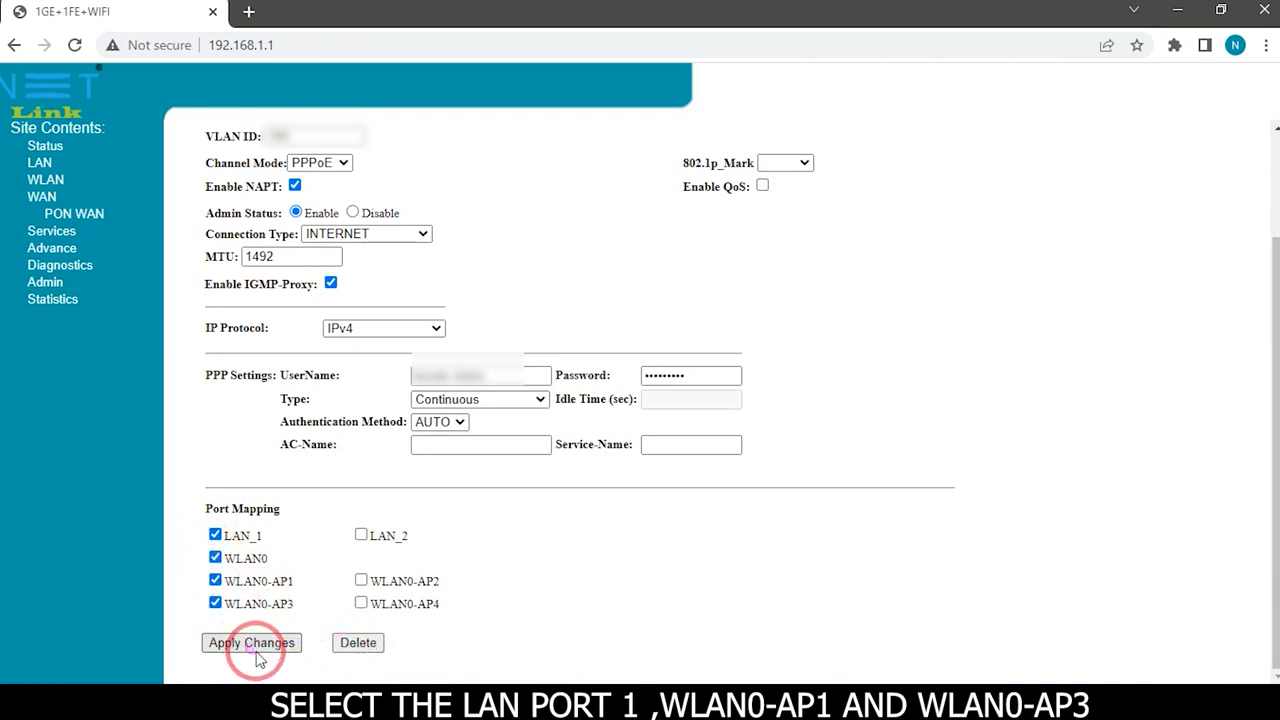
# Apply the link, dismiss the space-in-user-name warning and apply again
pyautogui.click(252, 644)
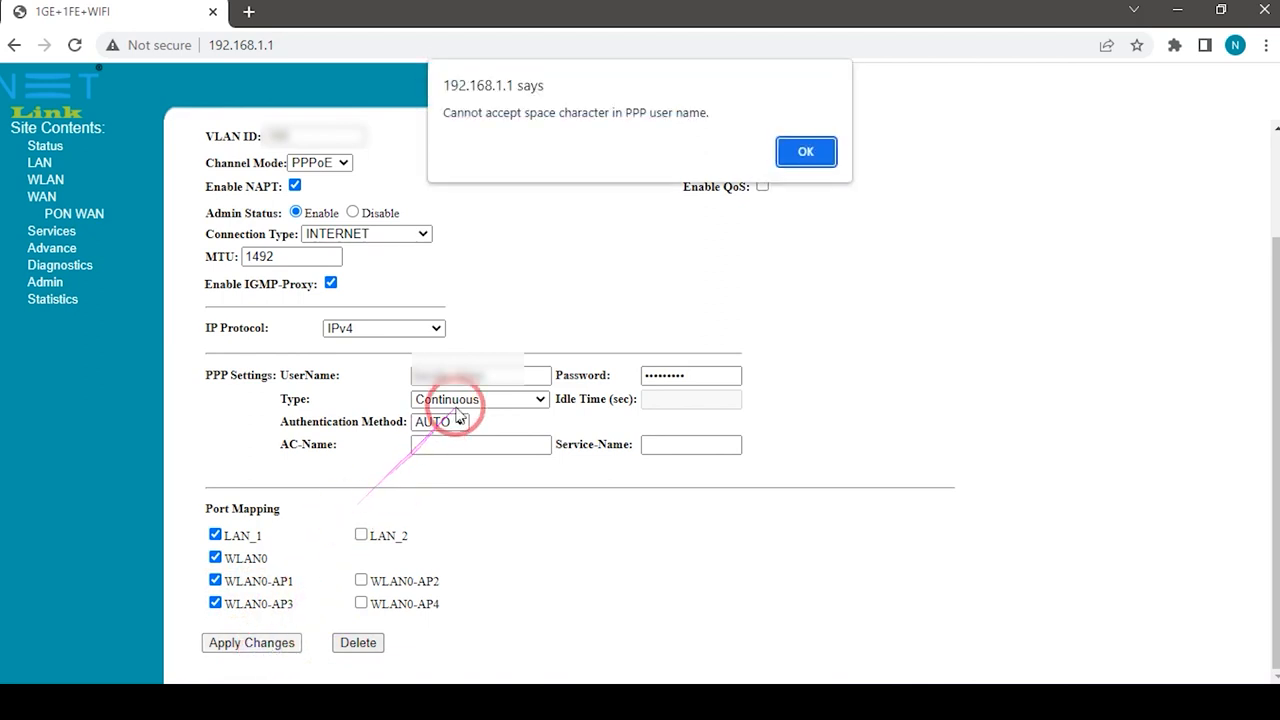
pyautogui.click(806, 152)
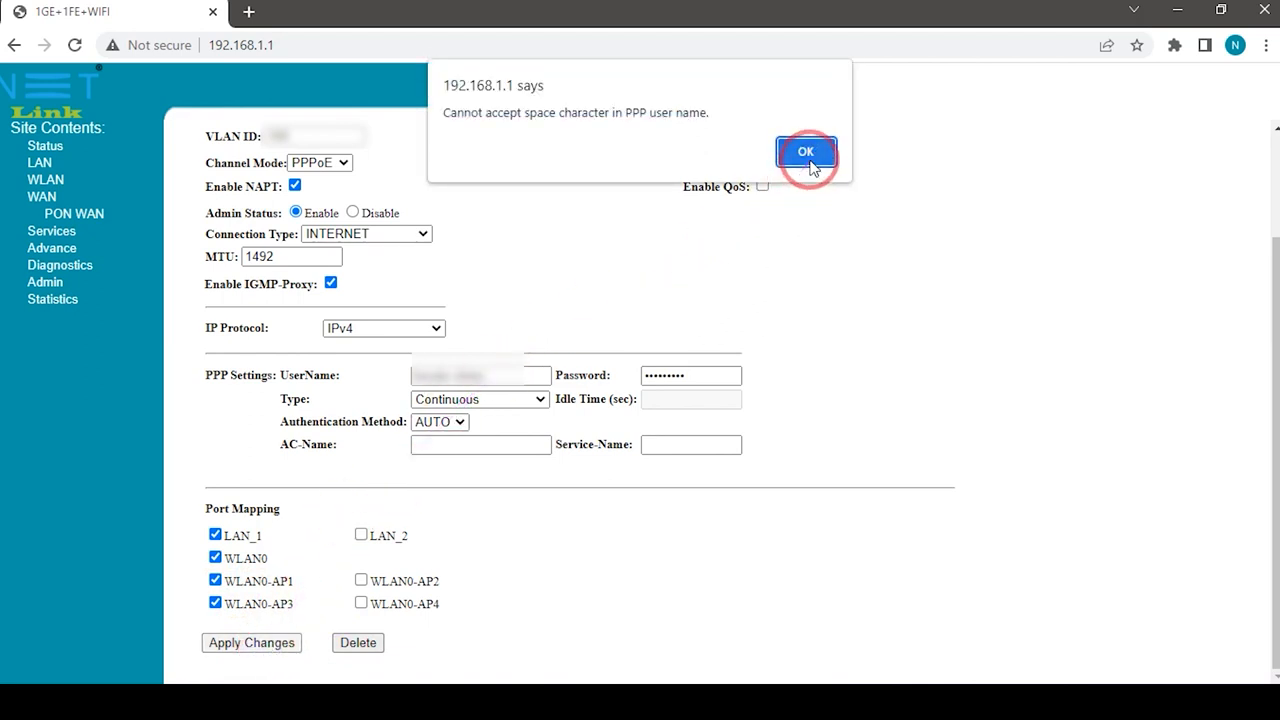
pyautogui.click(808, 152)
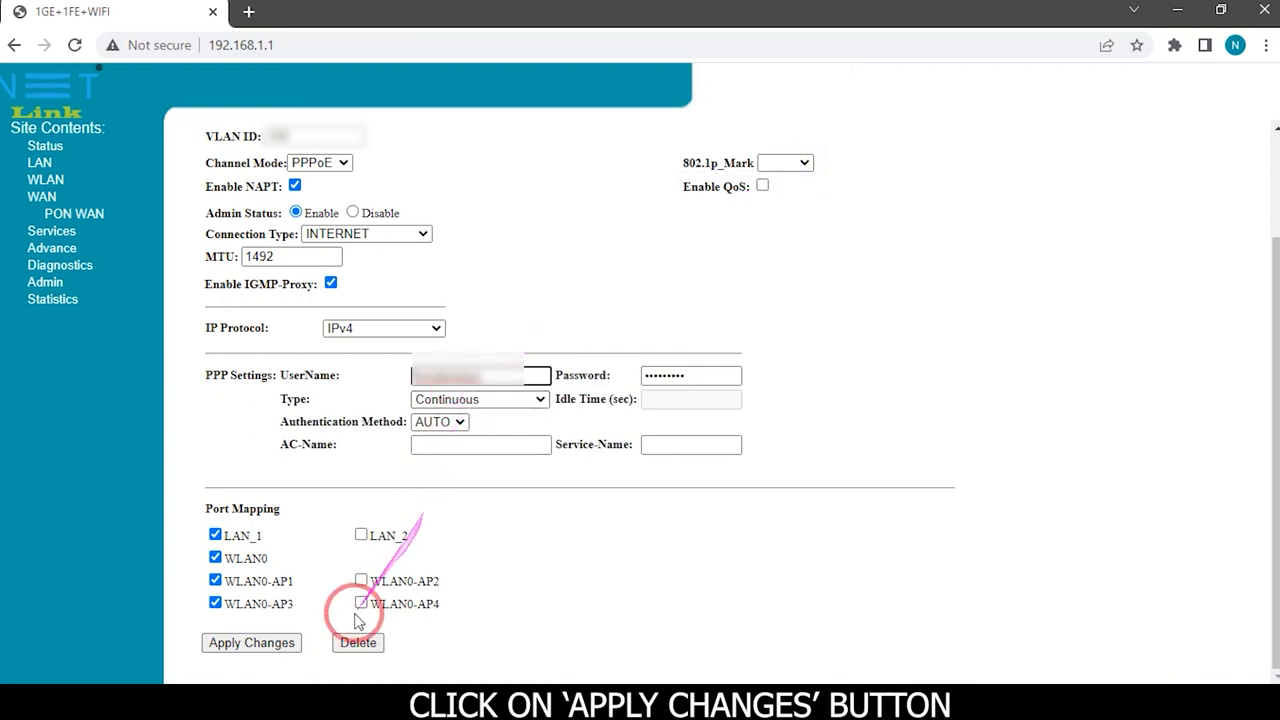
pyautogui.click(252, 642)
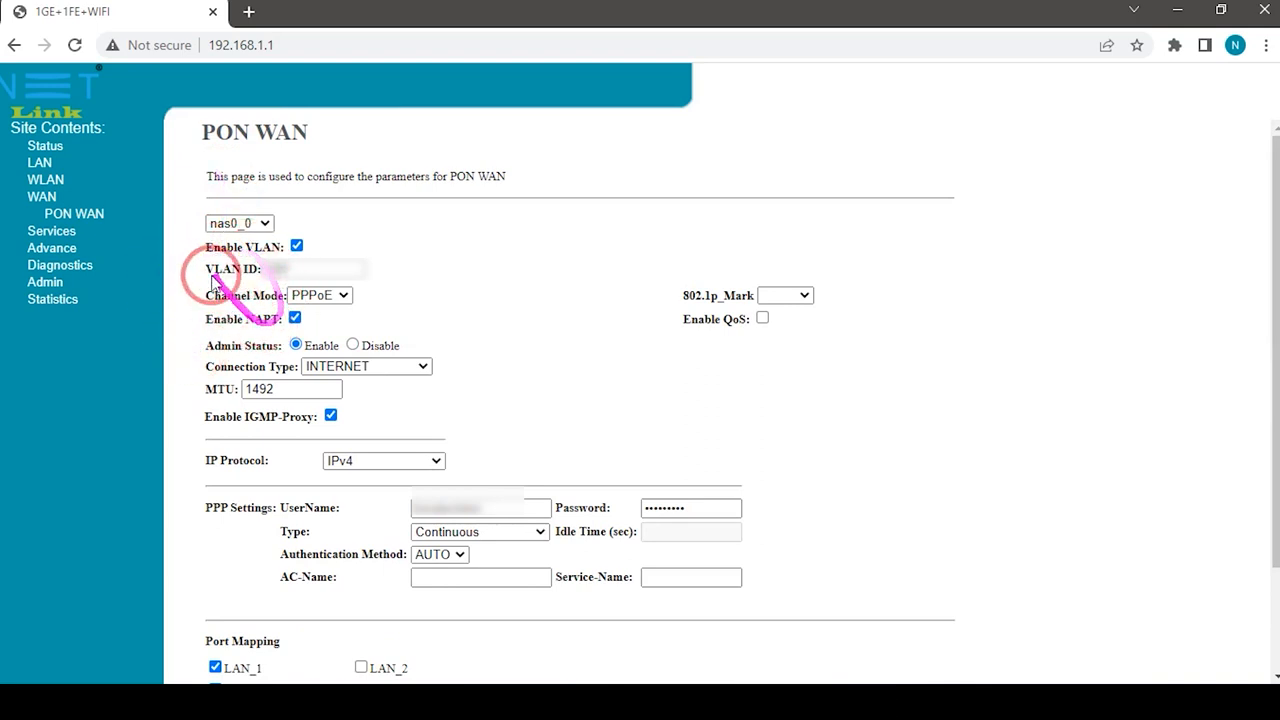
# Select a second 'new link', enable VLAN with its ID and set channel mode to PPPoE
pyautogui.click(262, 224)
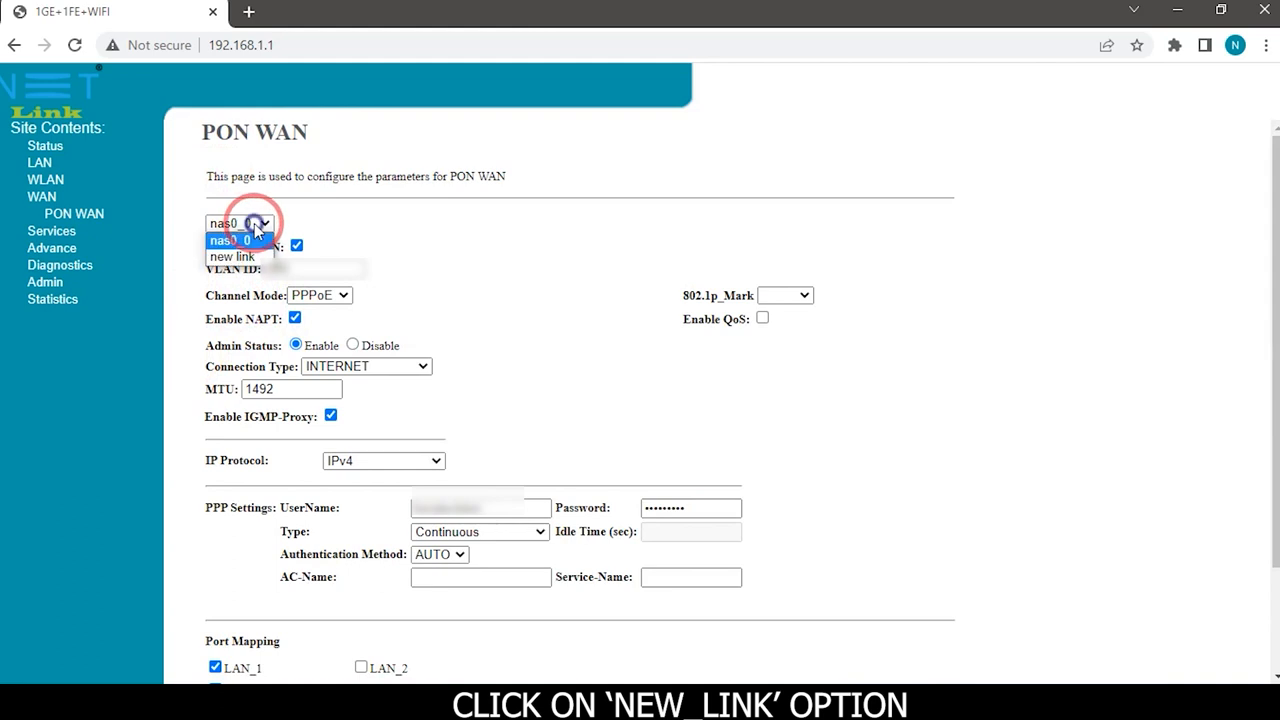
pyautogui.click(232, 256)
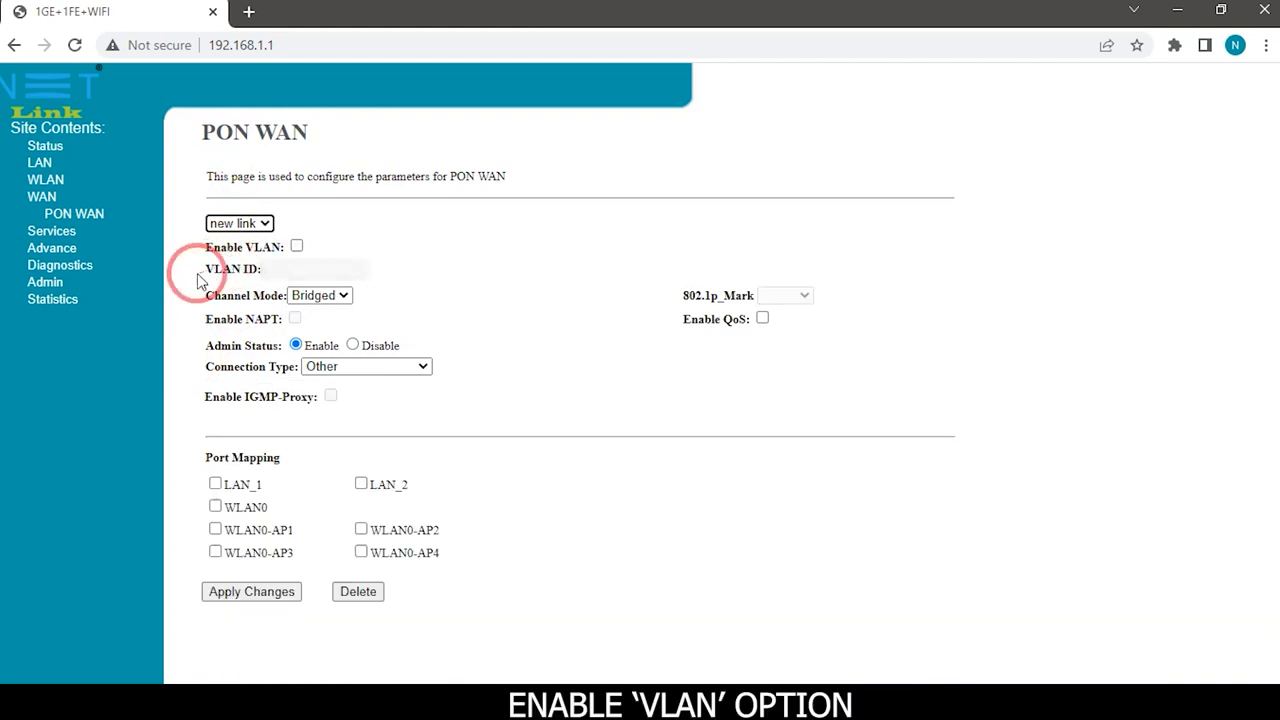
pyautogui.click(296, 246)
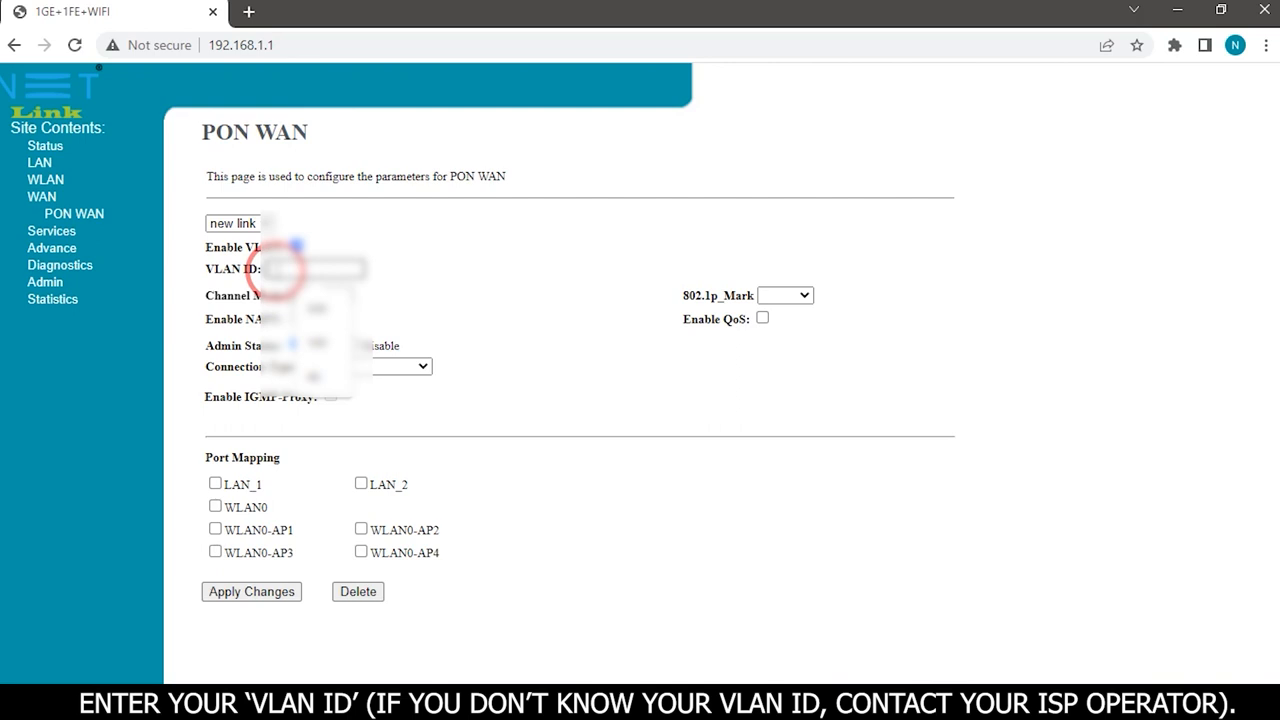
pyautogui.click(296, 246)
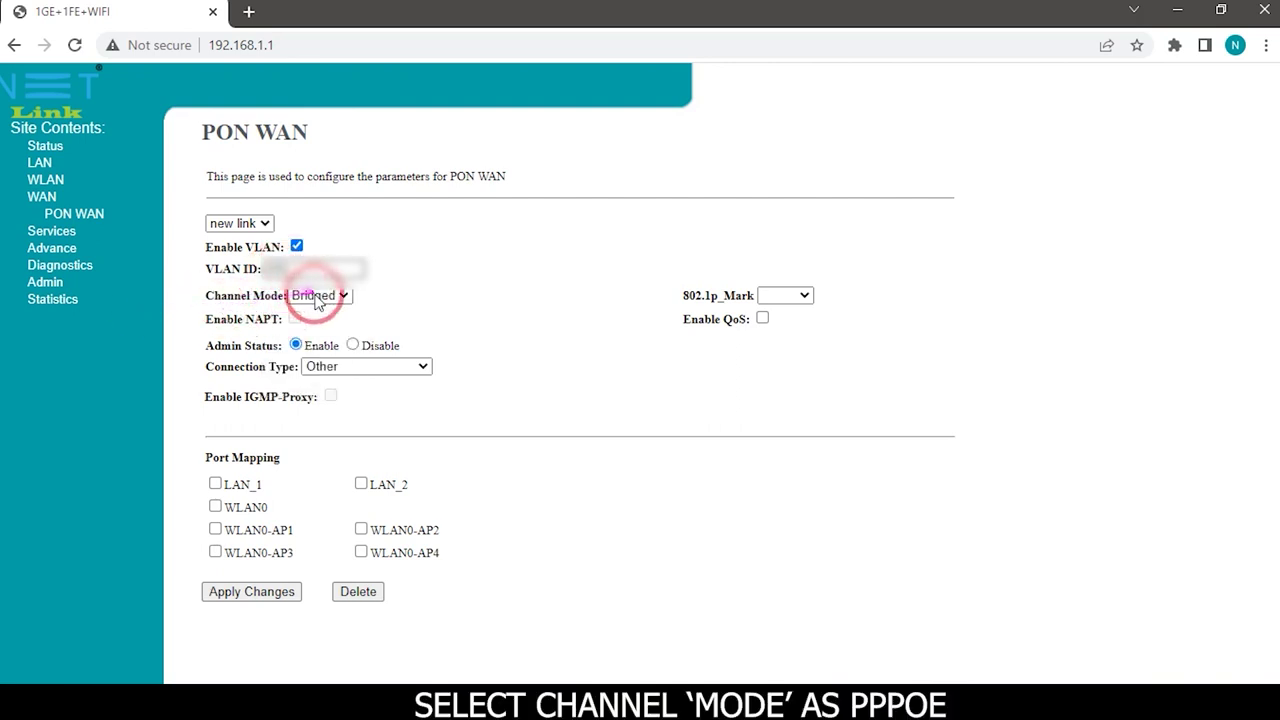
pyautogui.click(318, 296)
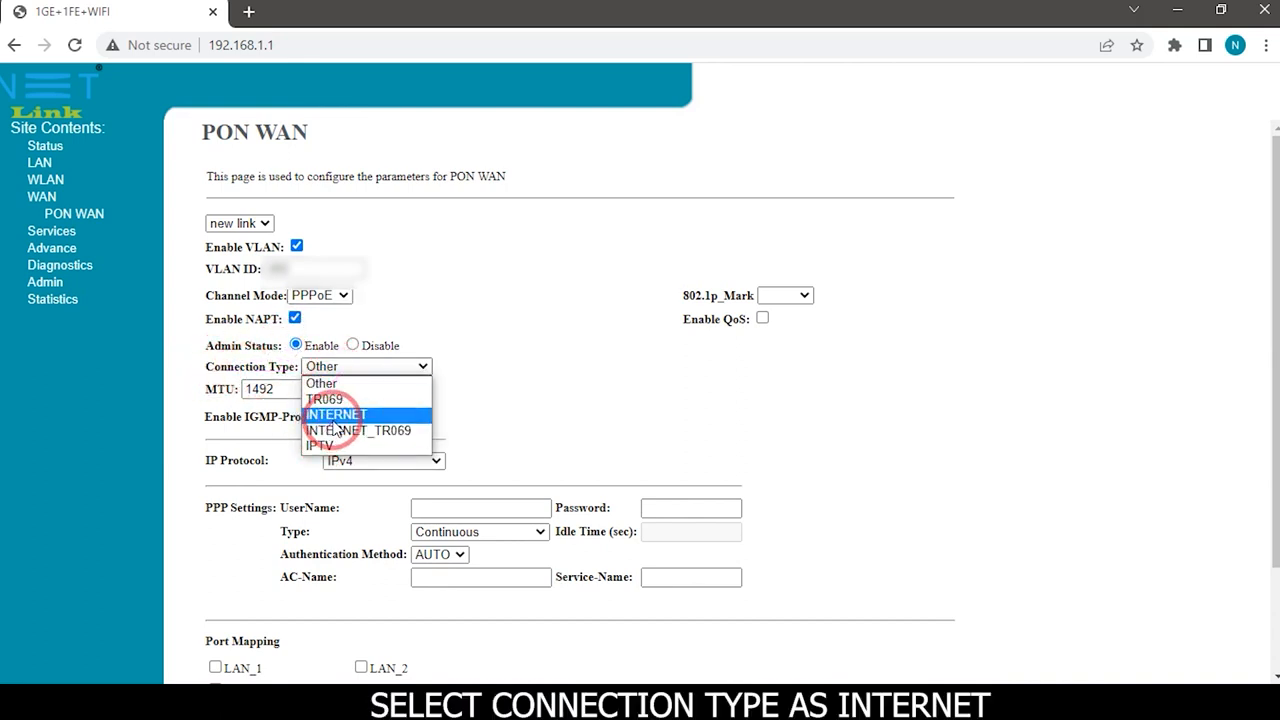
# Configure the second link as INTERNET type with IGMP proxy enabled, IPv4 protocol and PPP username entered
pyautogui.click(338, 414)
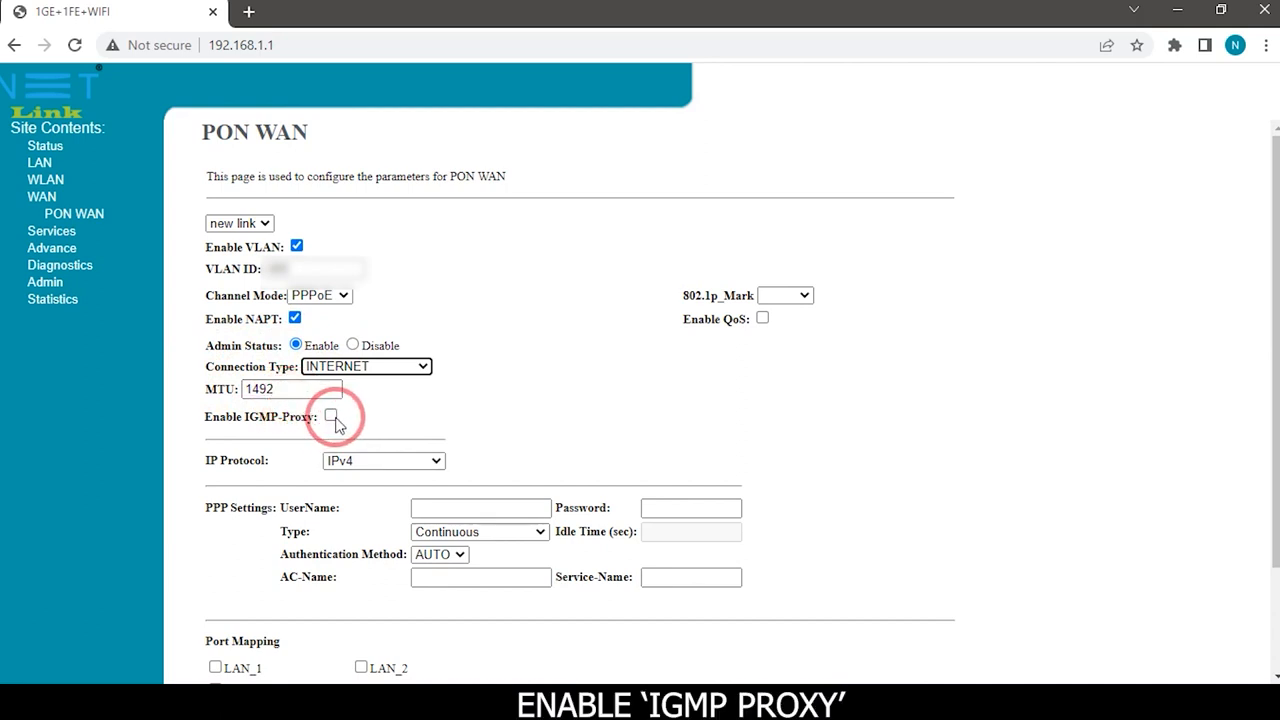
pyautogui.click(330, 416)
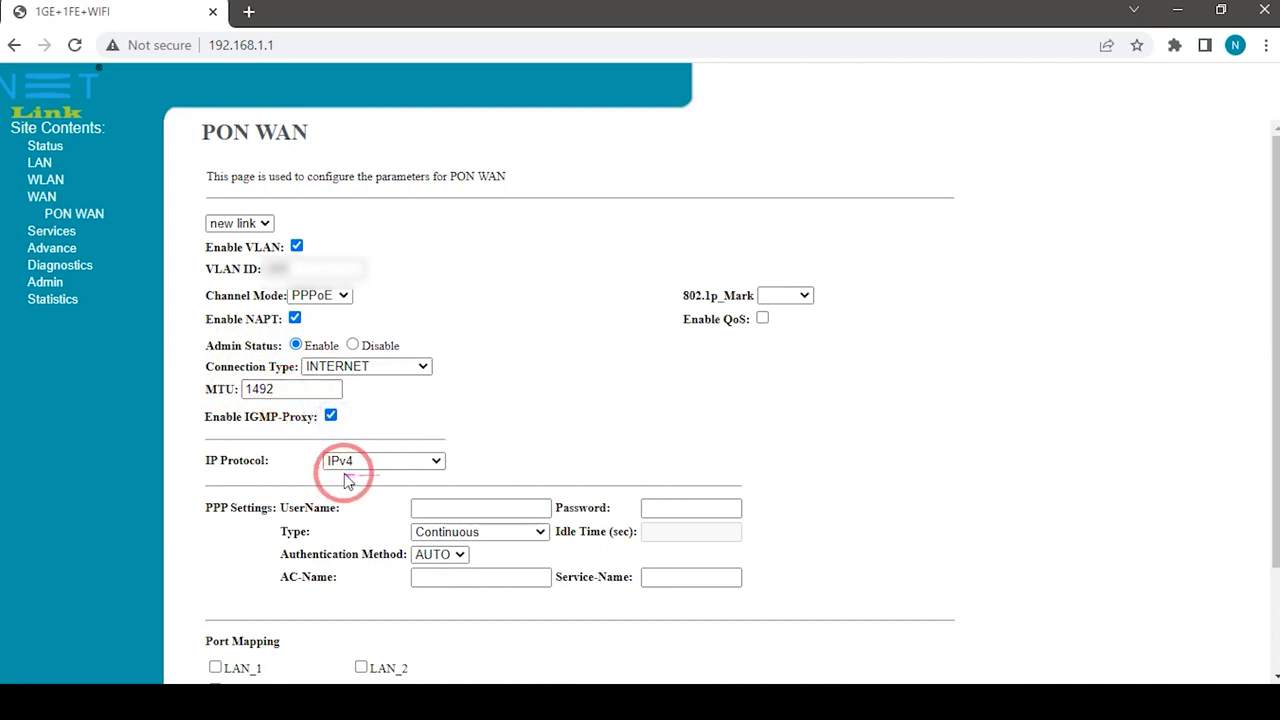
pyautogui.click(380, 460)
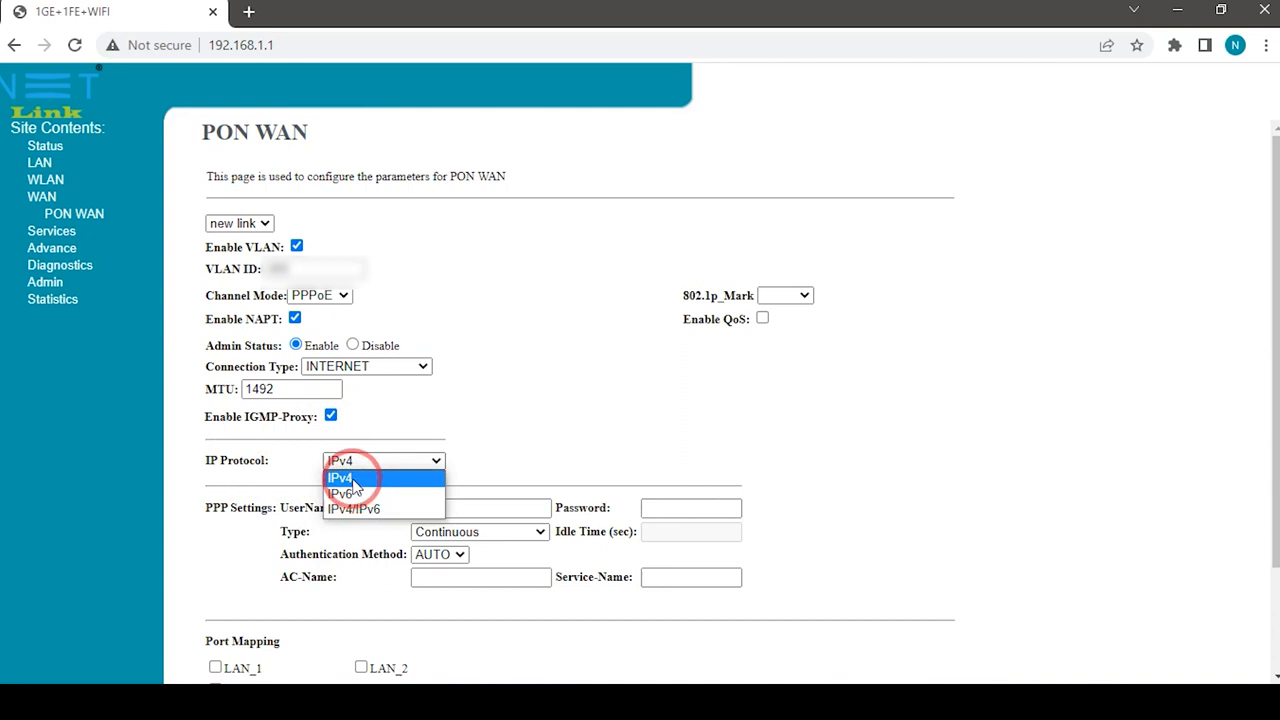
pyautogui.click(344, 478)
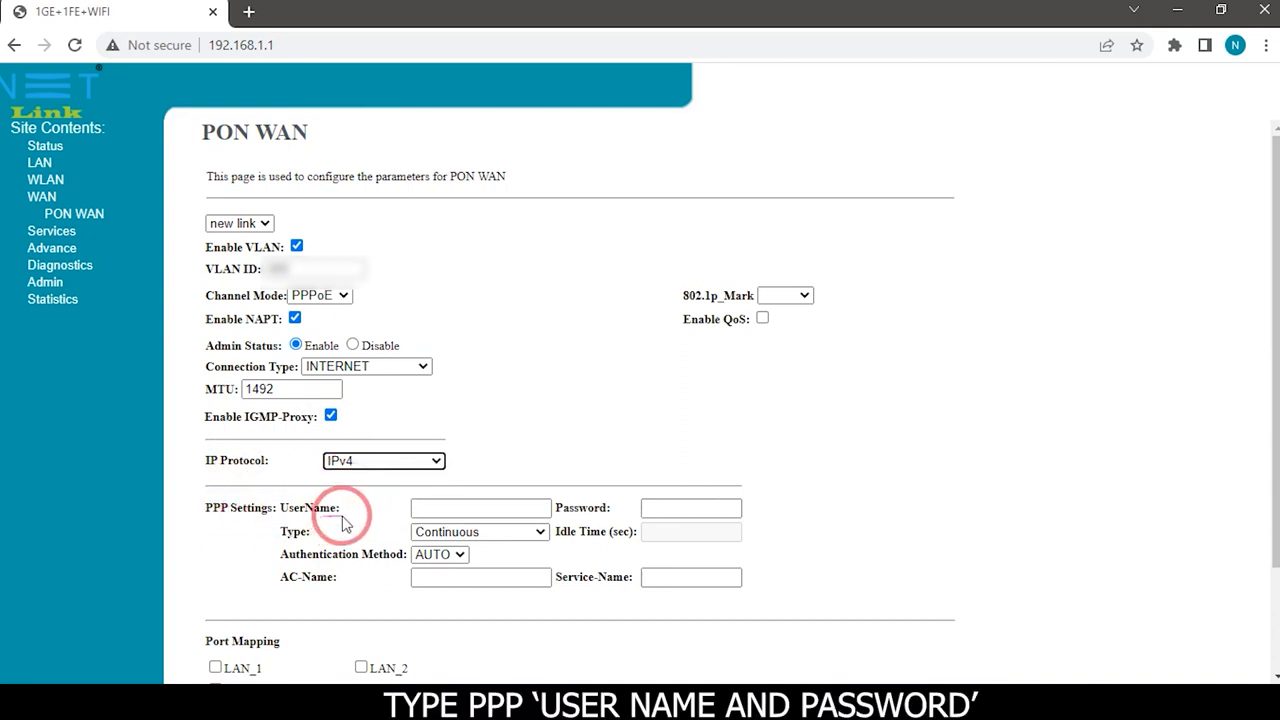
pyautogui.click(480, 508)
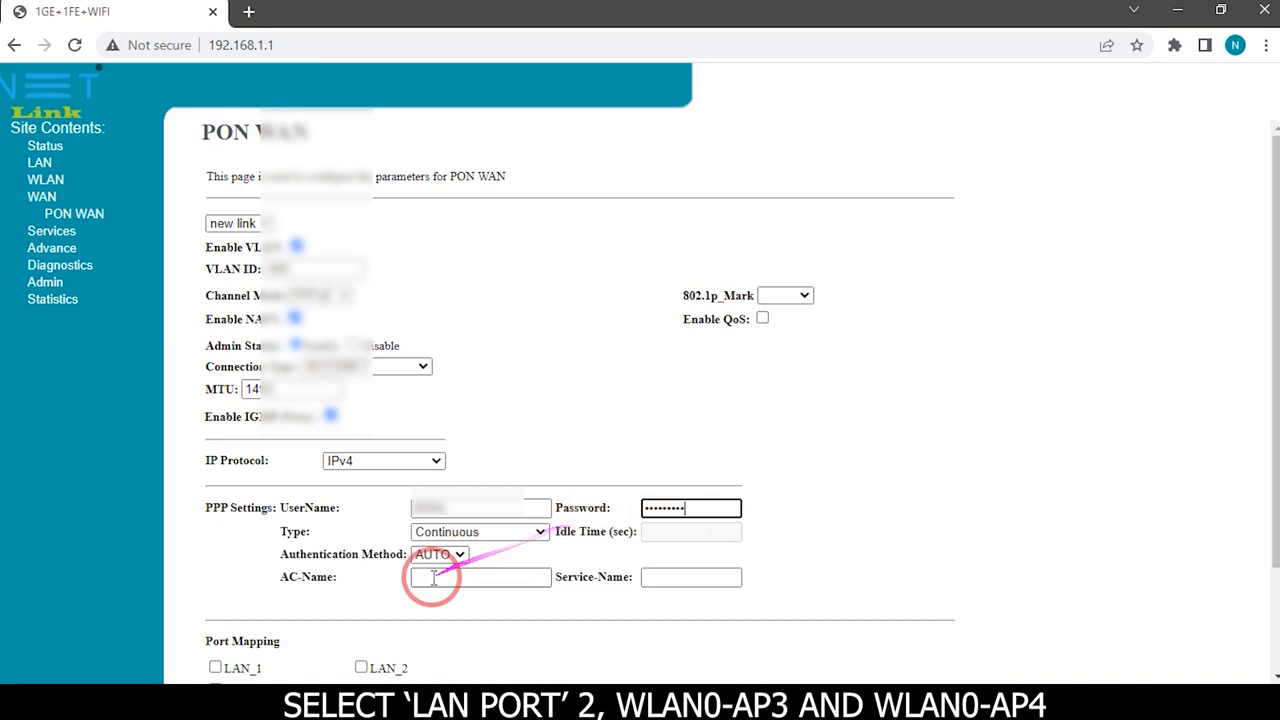
# Map LAN_2, WLAN0-AP2 and WLAN0-AP4 to the second link and apply the changes
pyautogui.scroll(-3)
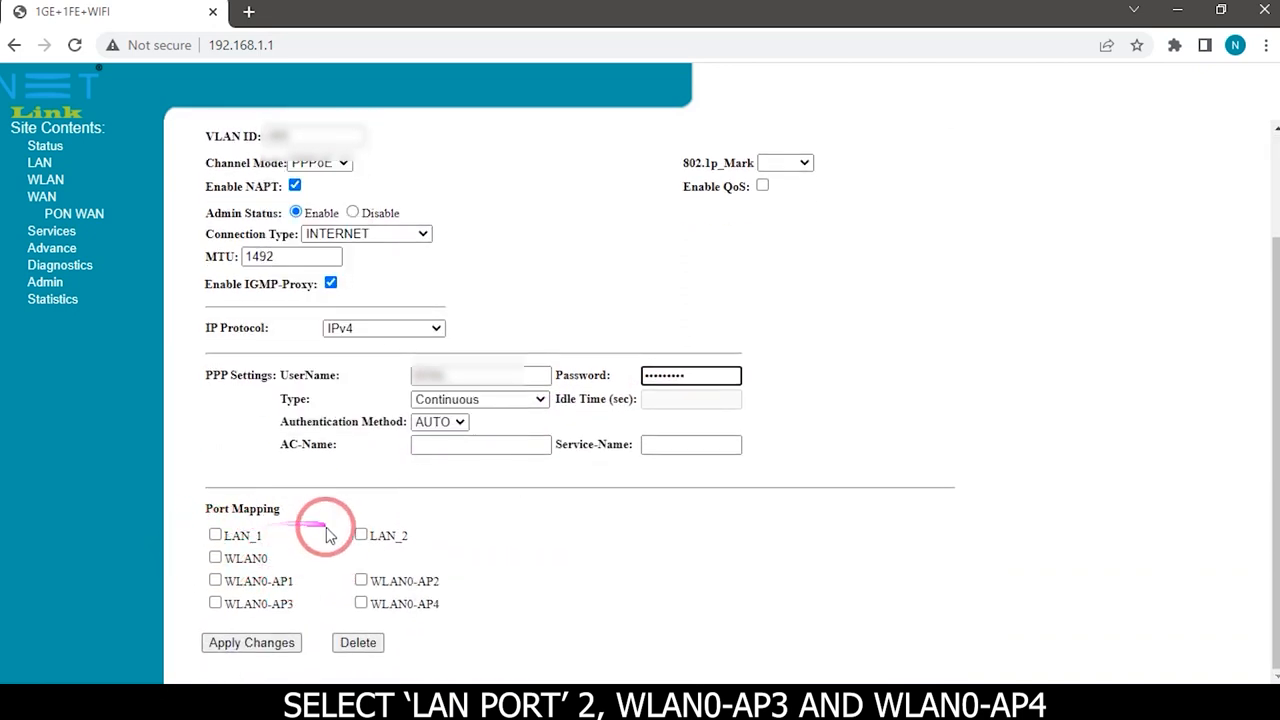
pyautogui.click(360, 536)
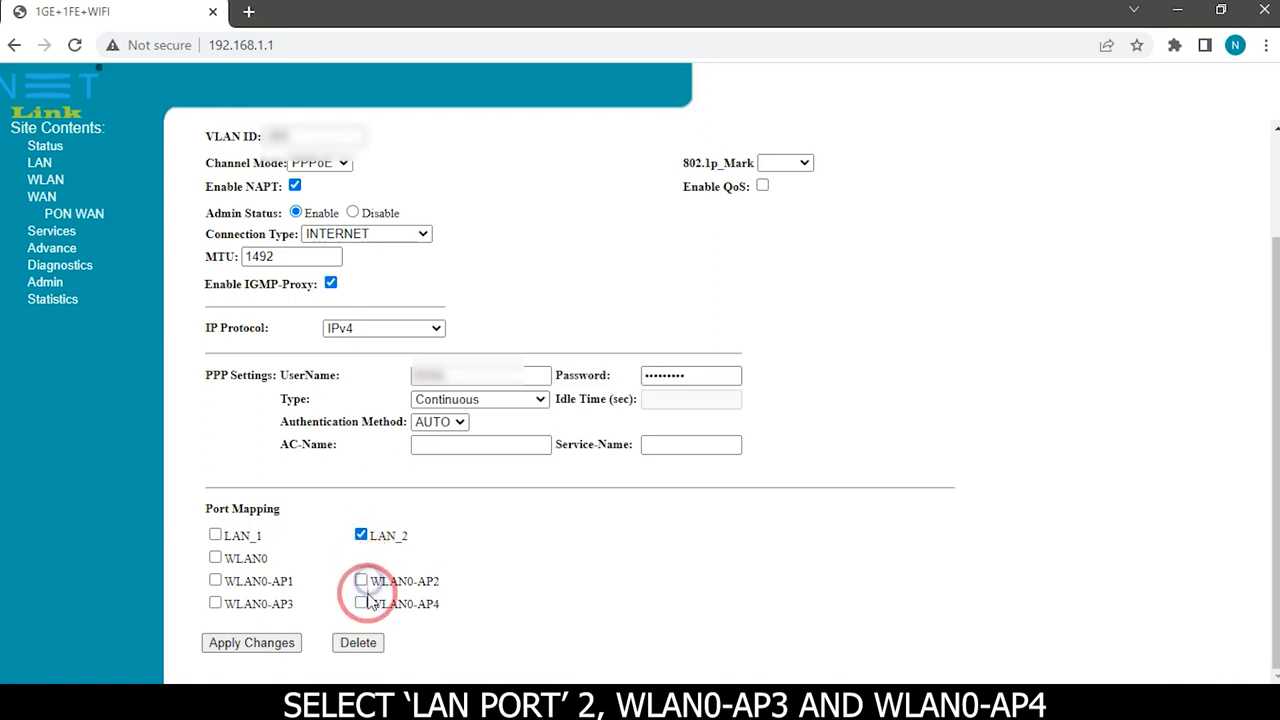
pyautogui.click(360, 580)
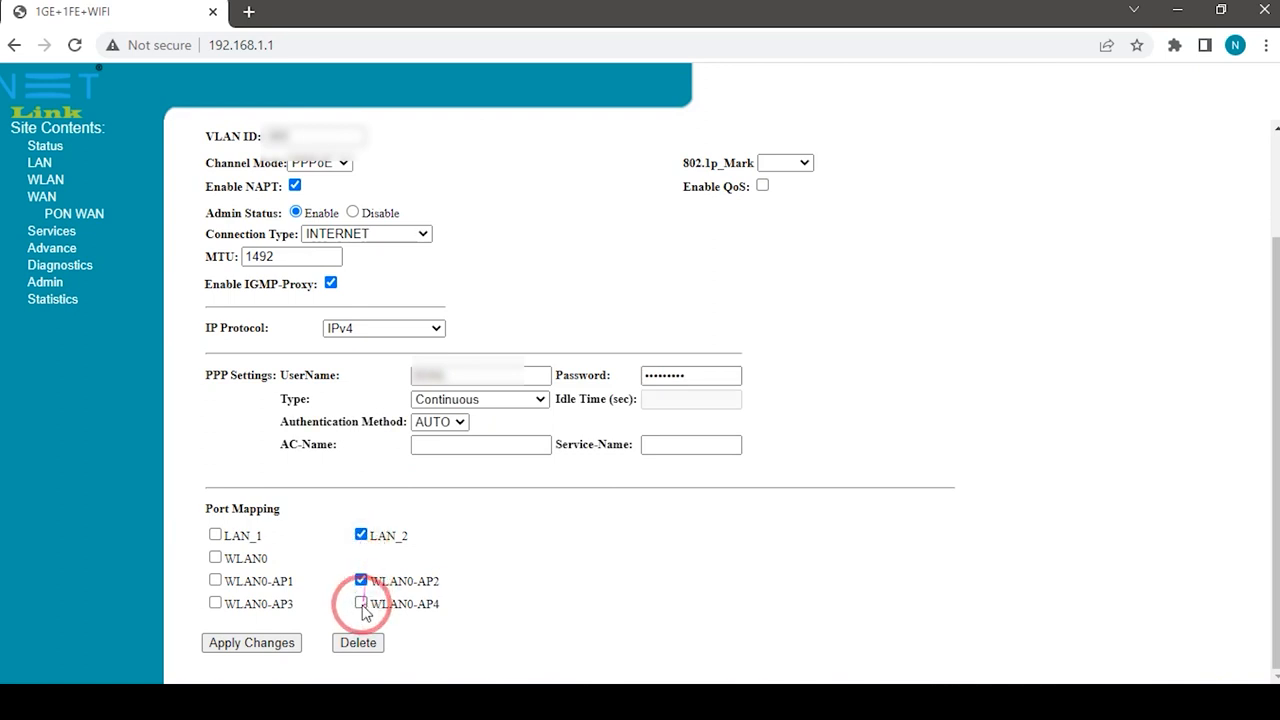
pyautogui.click(358, 604)
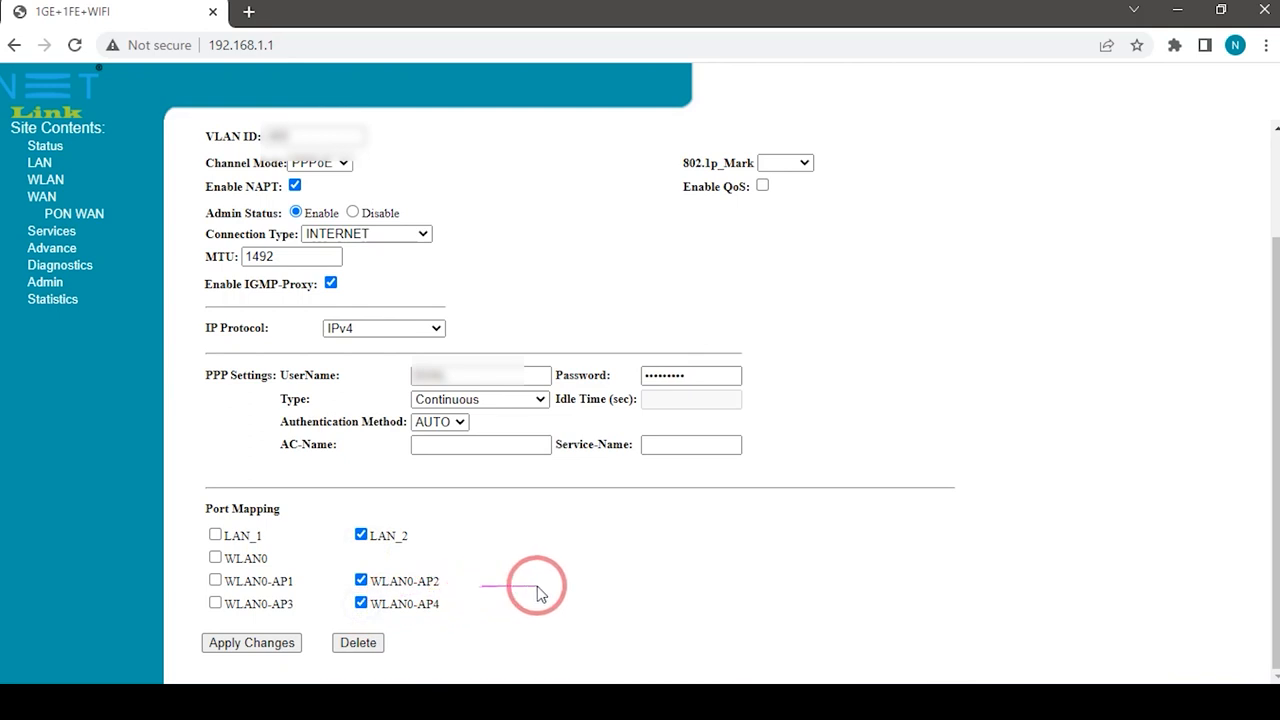
pyautogui.click(252, 644)
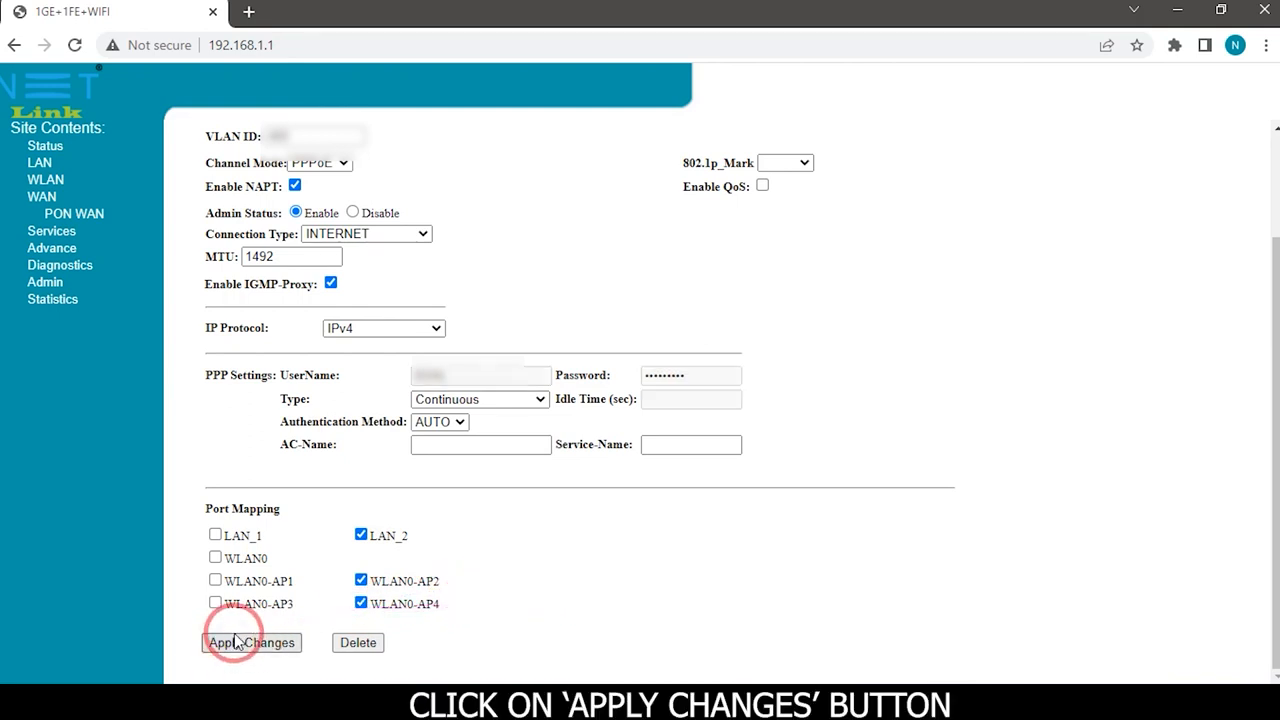
pyautogui.click(252, 642)
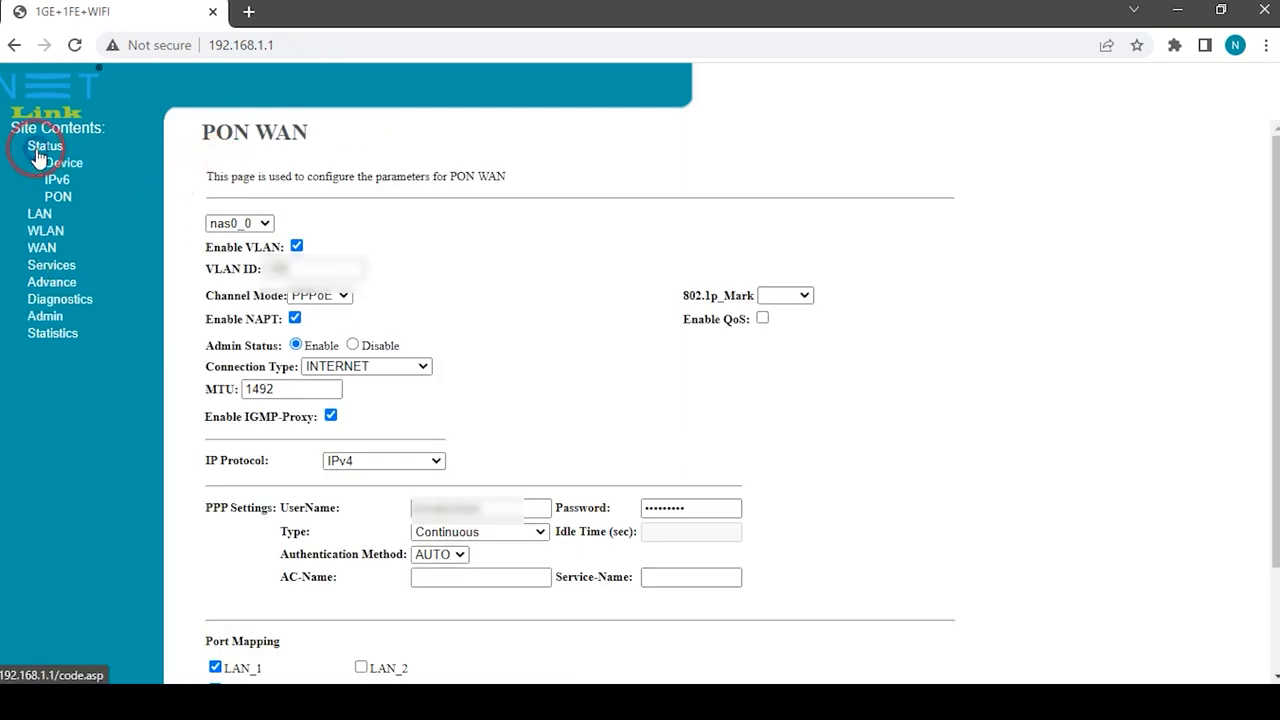
# Show the Device Status page listing ppp1_nas0_1 and ppp0_nas0_0 and refresh the WAN list
pyautogui.click(44, 146)
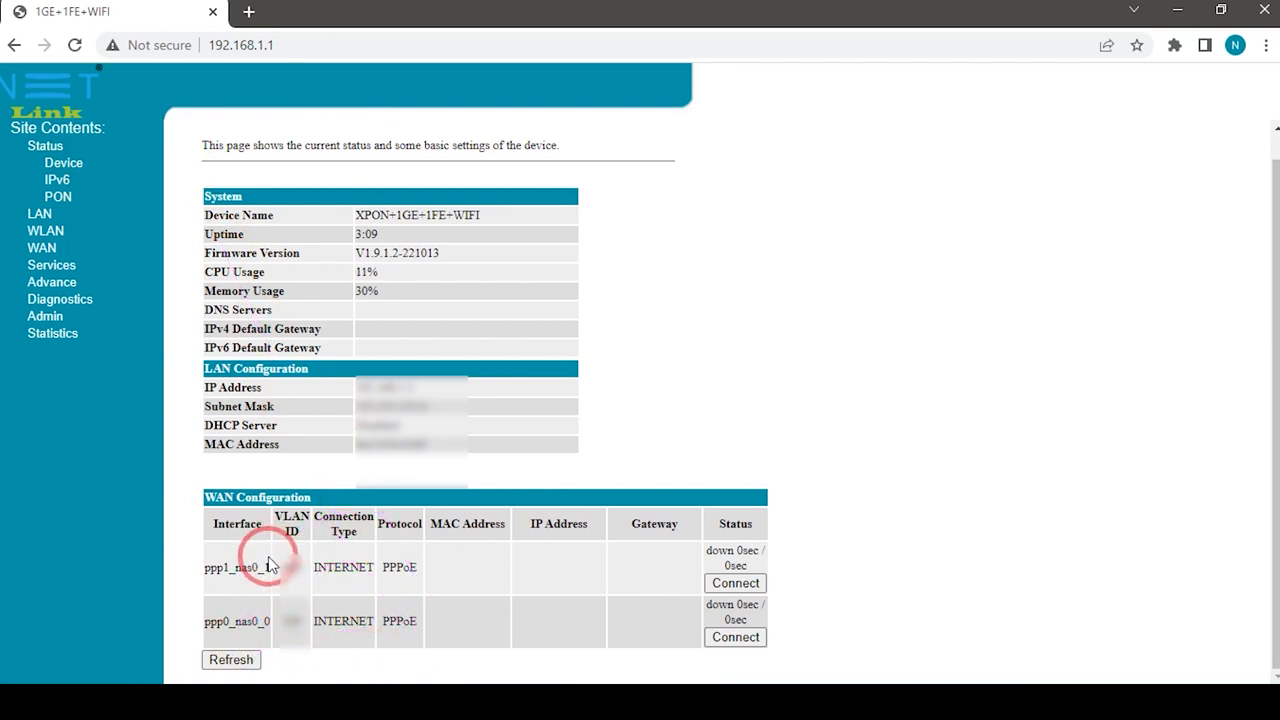
pyautogui.click(232, 660)
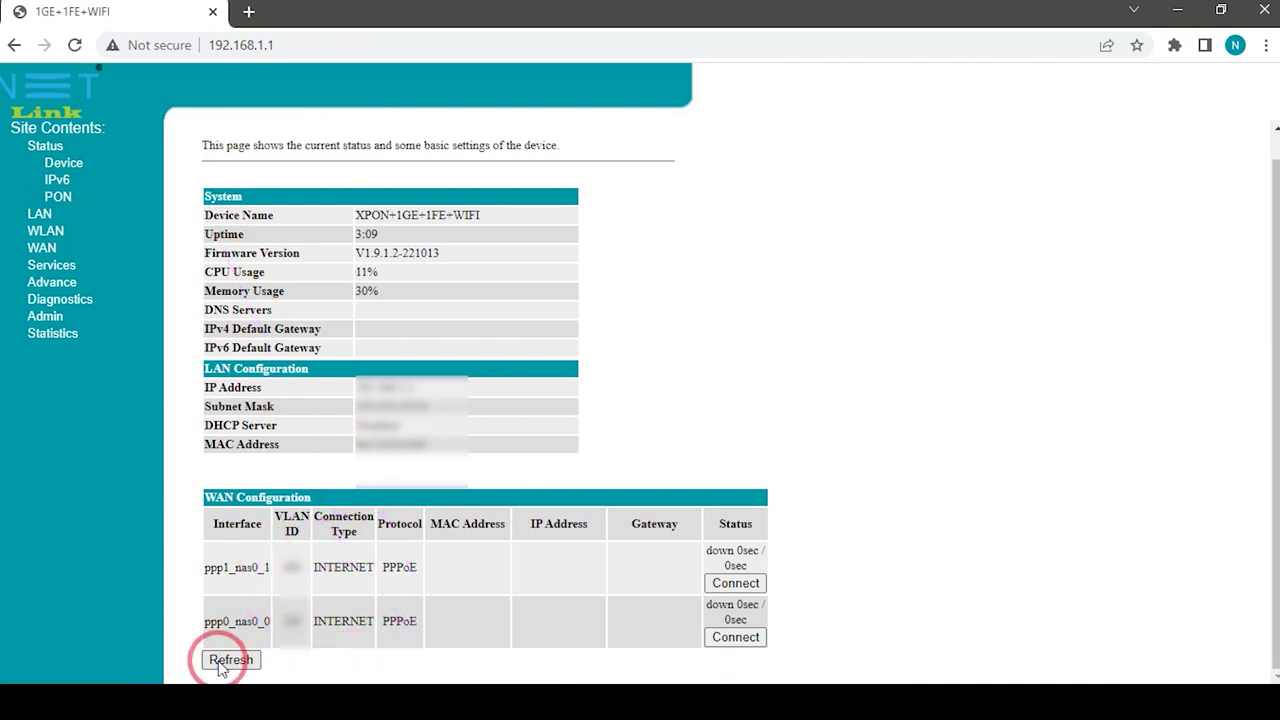